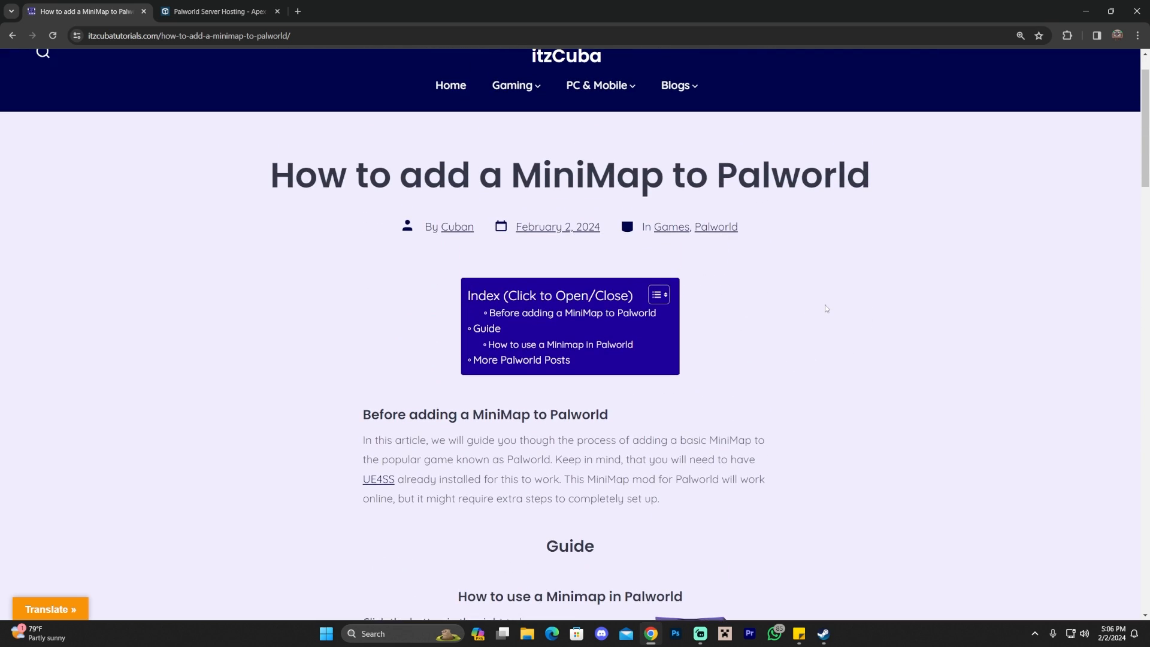
mouse_move(849, 302)
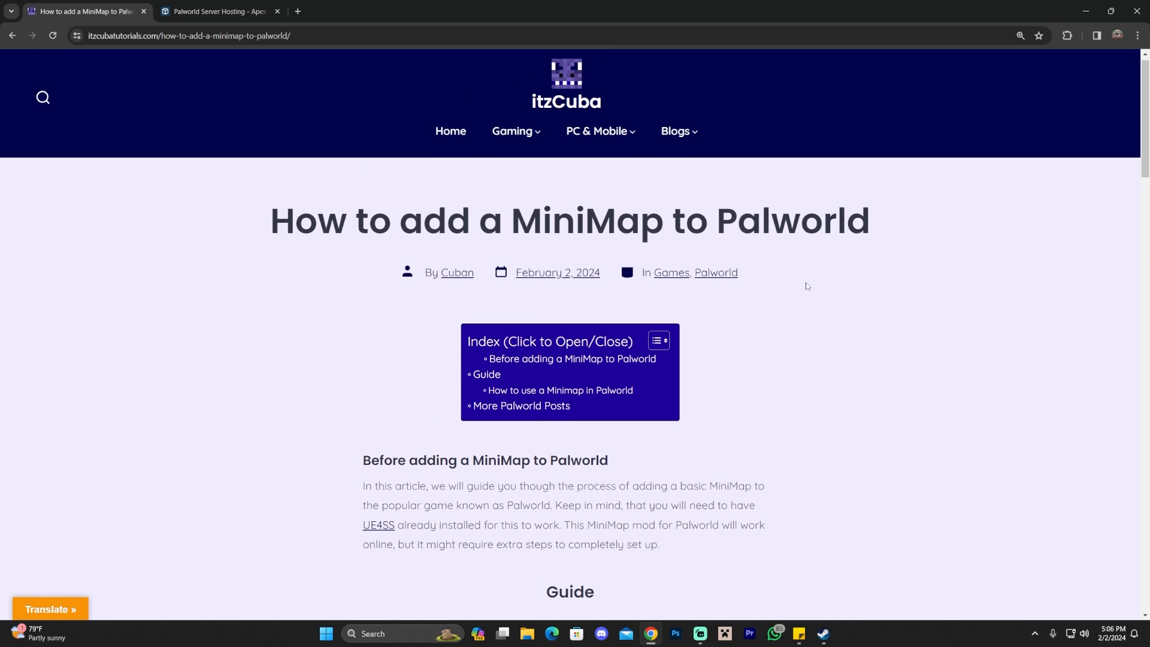
Follow the guide down to its DOWNLOAD image and reach the Basic MiniMap mod page.
scroll(down, 3)
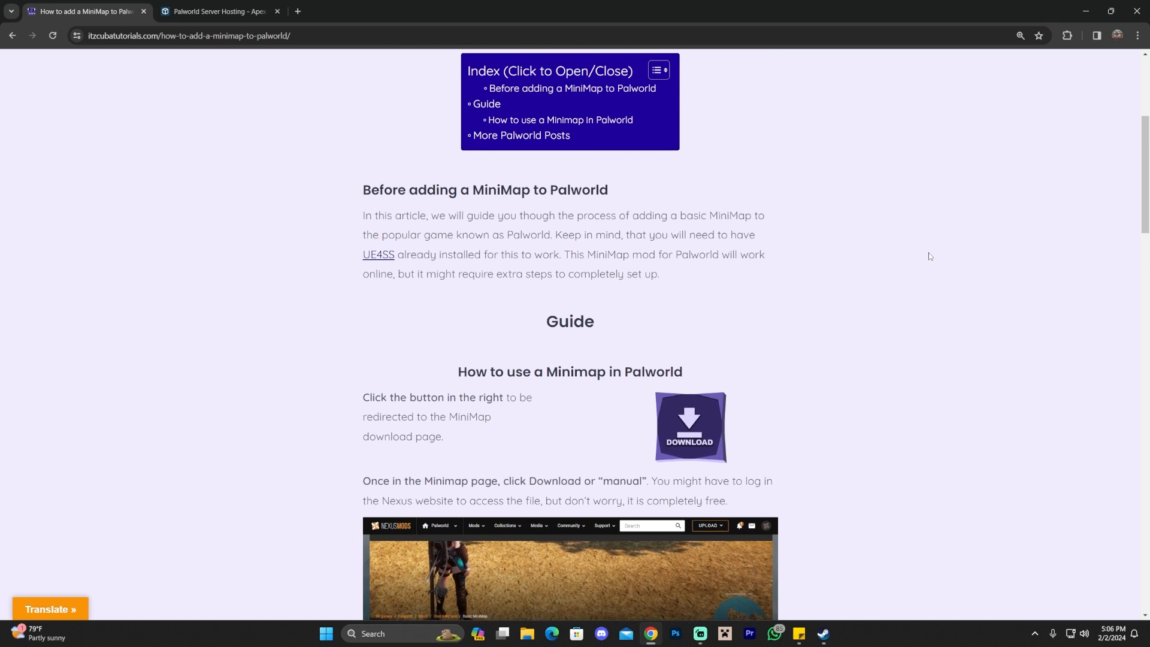
scroll(down, 3)
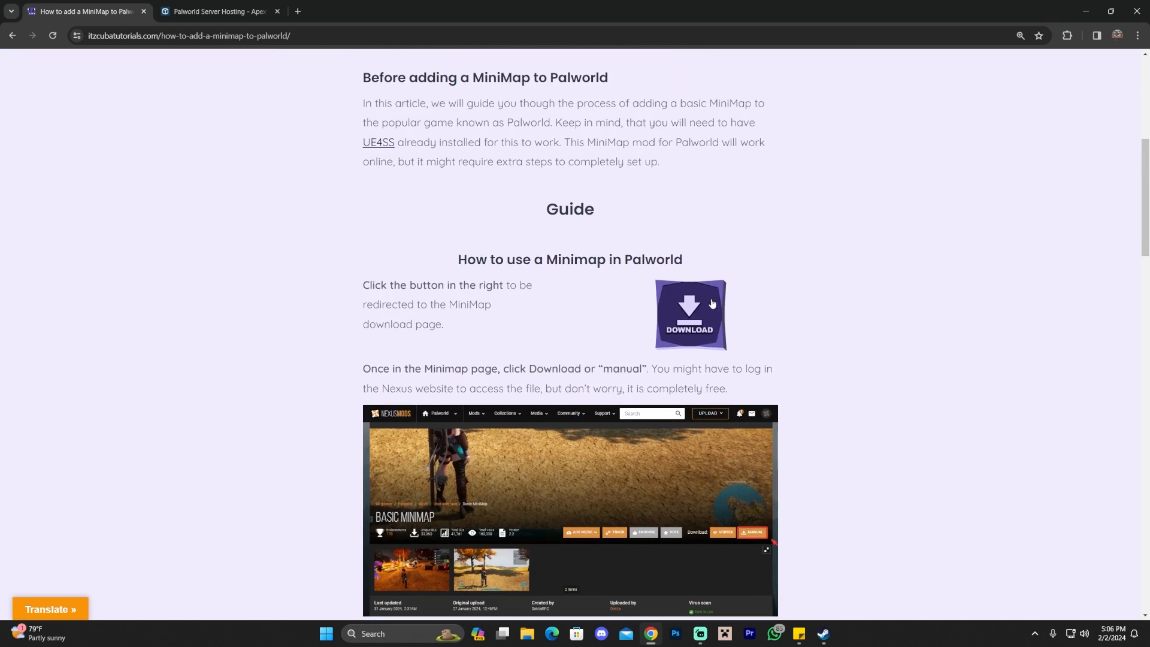
click(689, 314)
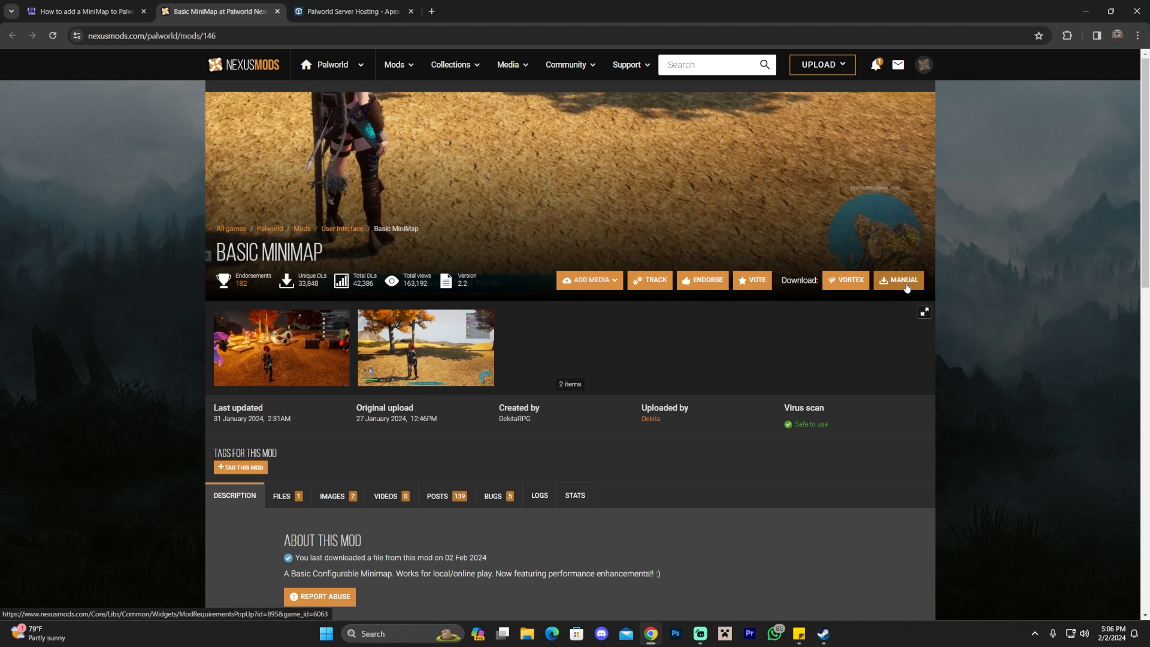
mouse_move(903, 285)
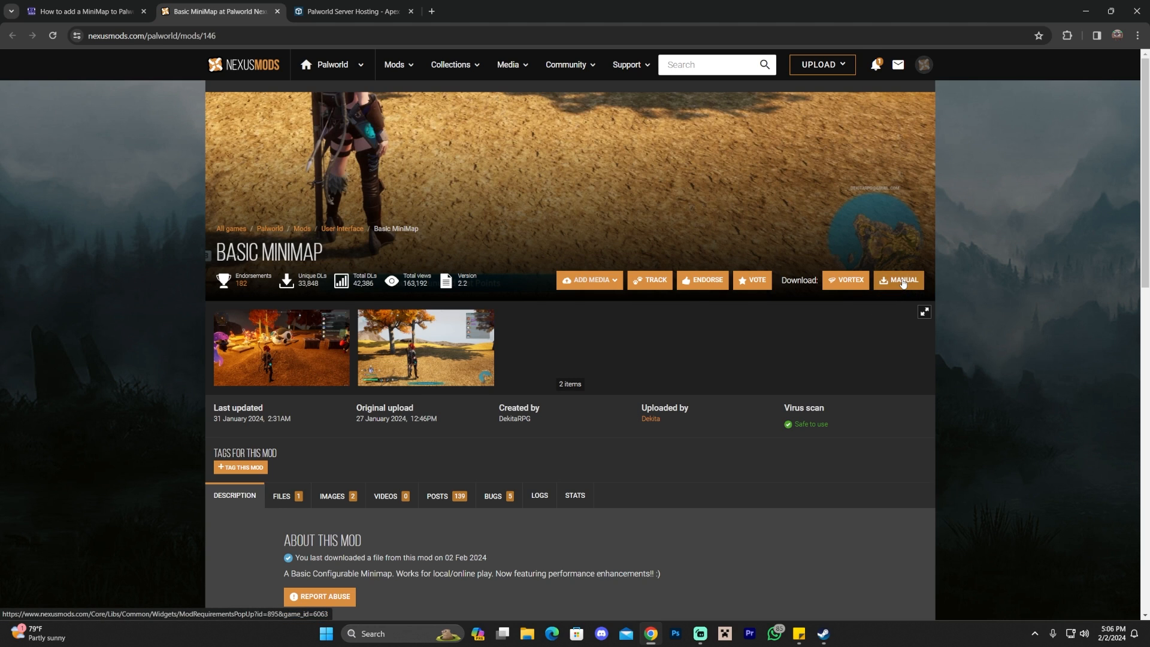
Start the manual download of Basic MiniMap, acknowledging the RE-UE4SS requirement notice.
click(903, 282)
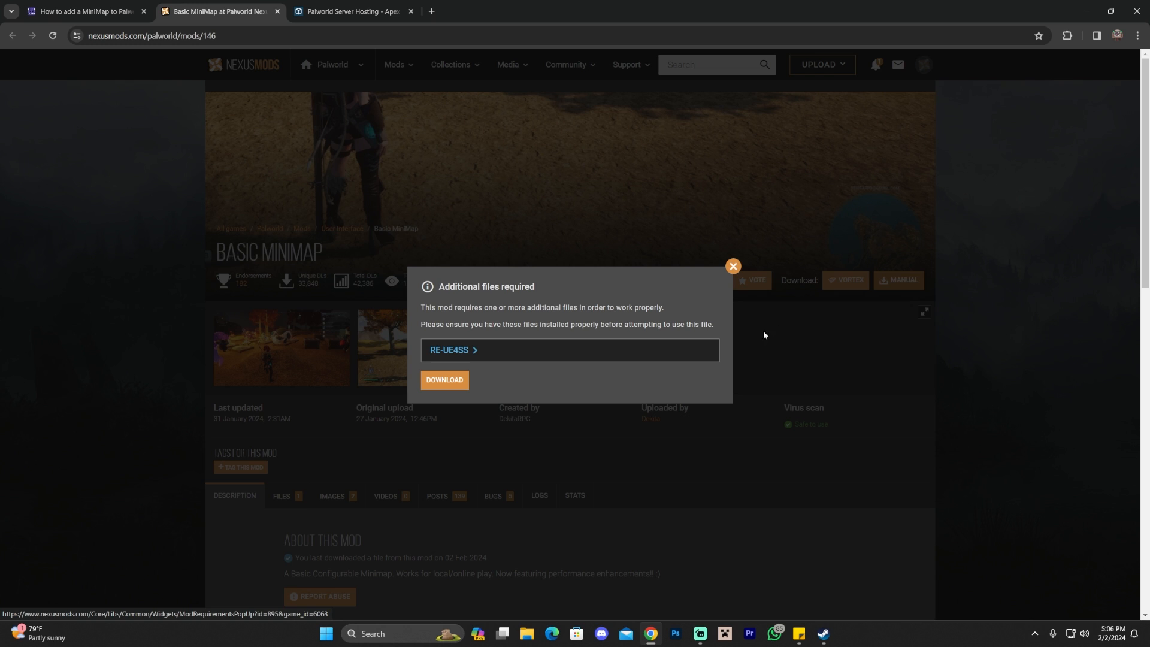
mouse_move(441, 291)
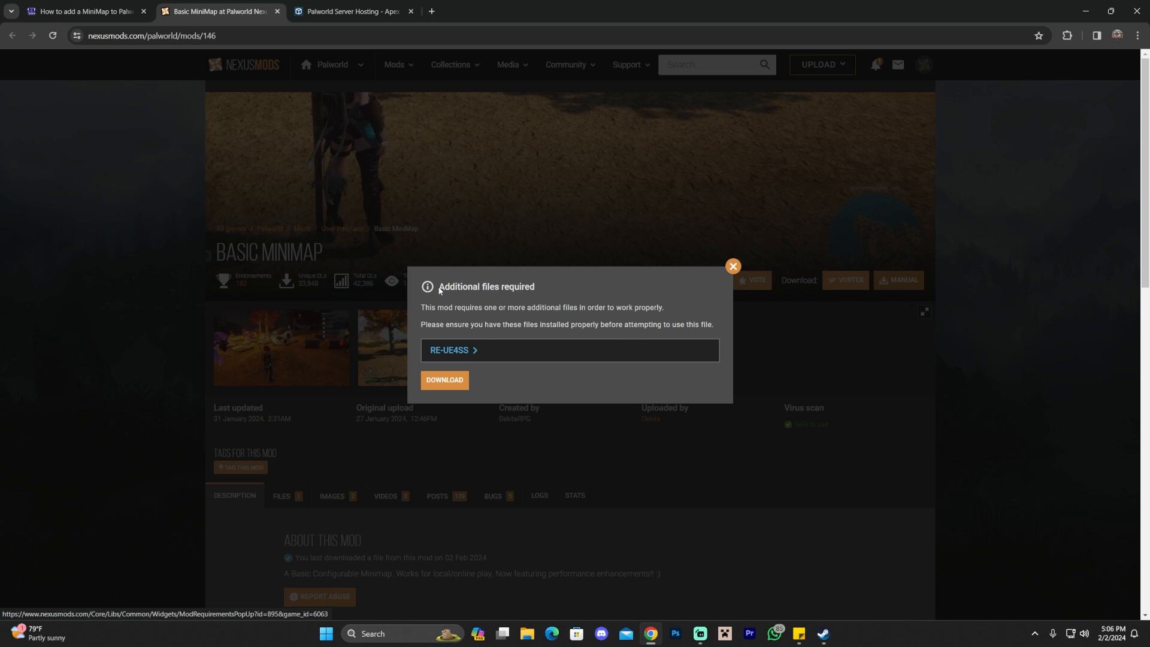
mouse_move(489, 317)
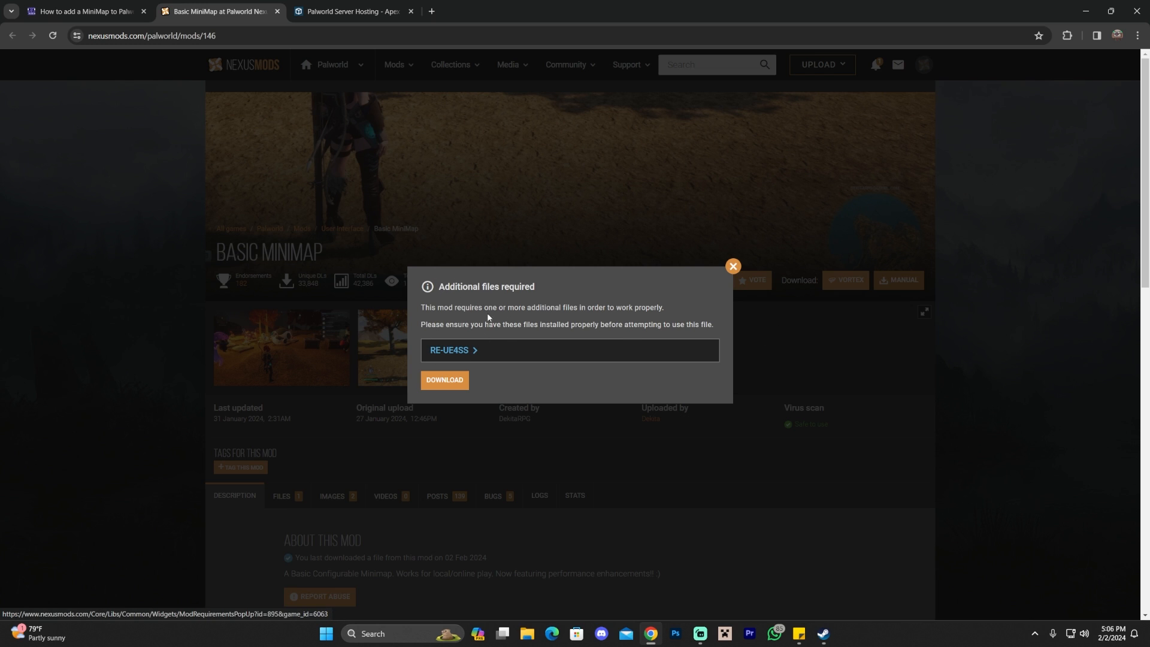
mouse_move(462, 357)
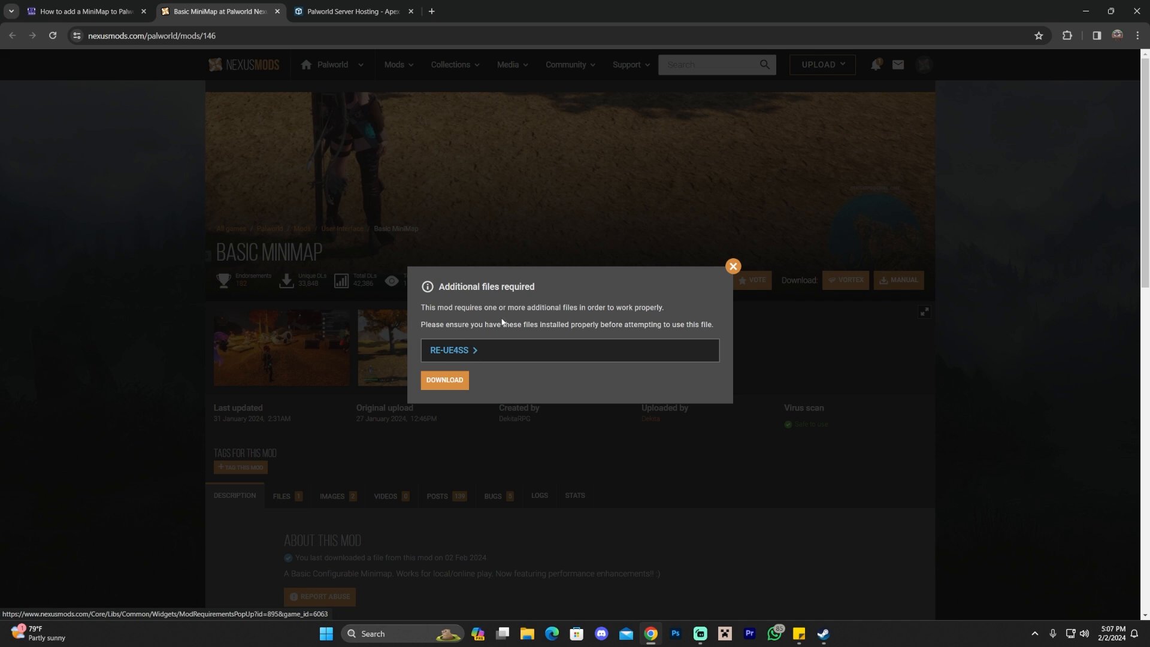
mouse_move(534, 325)
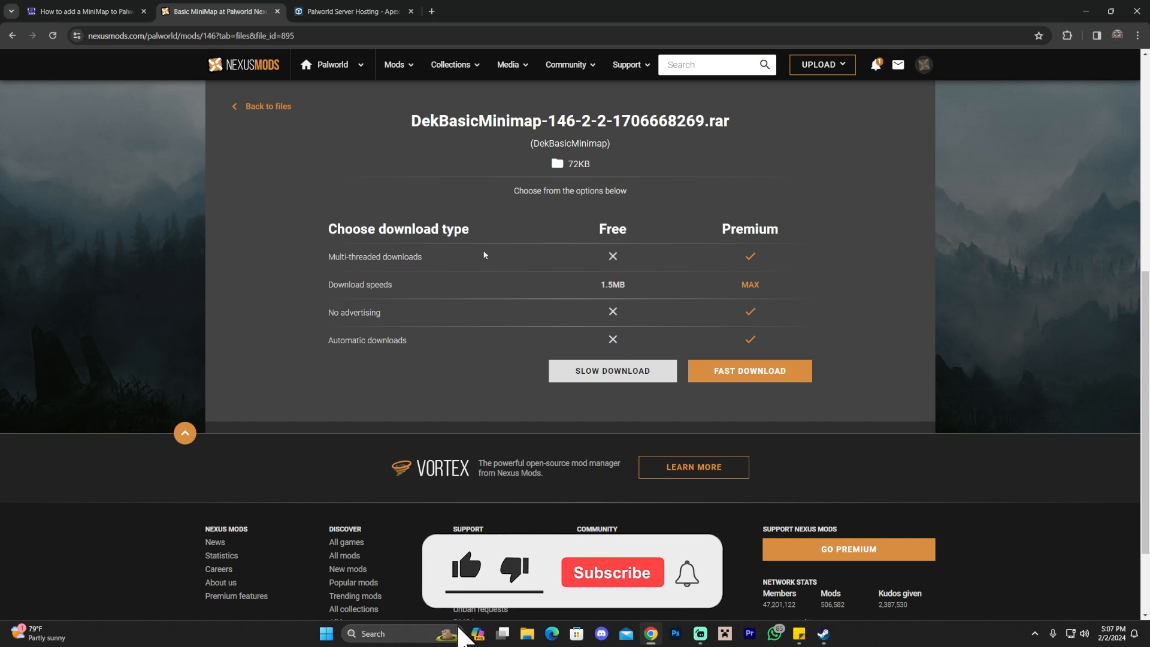
Take the free slow download and save the DekBasicMiniMap .rar archive to Downloads.
click(465, 572)
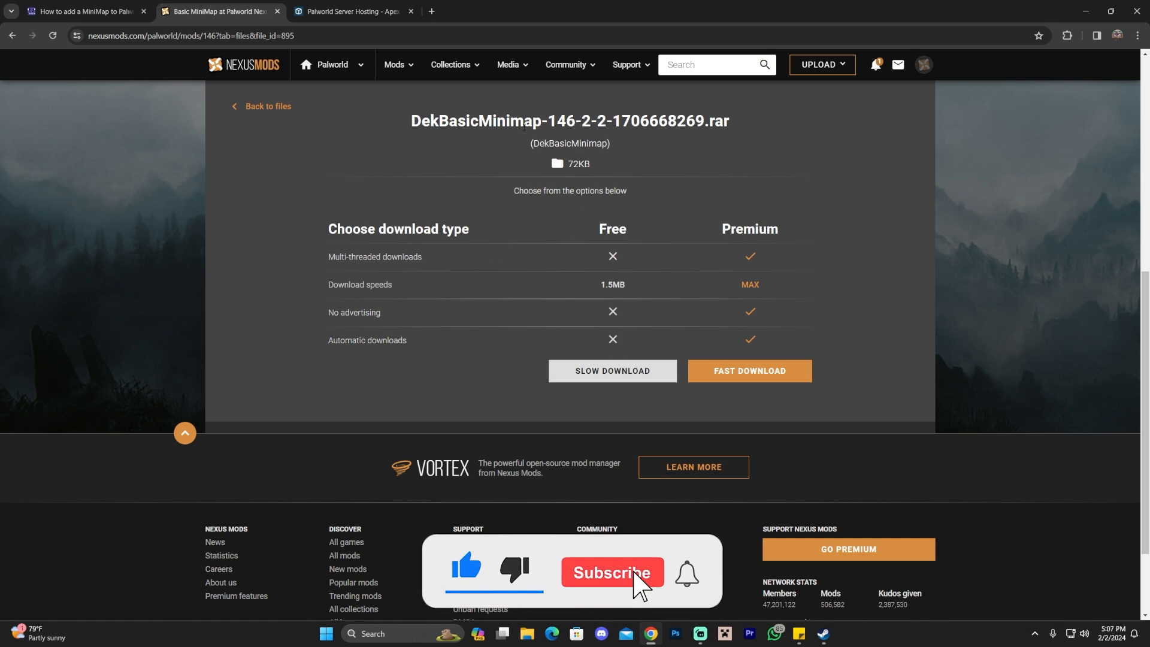
click(612, 579)
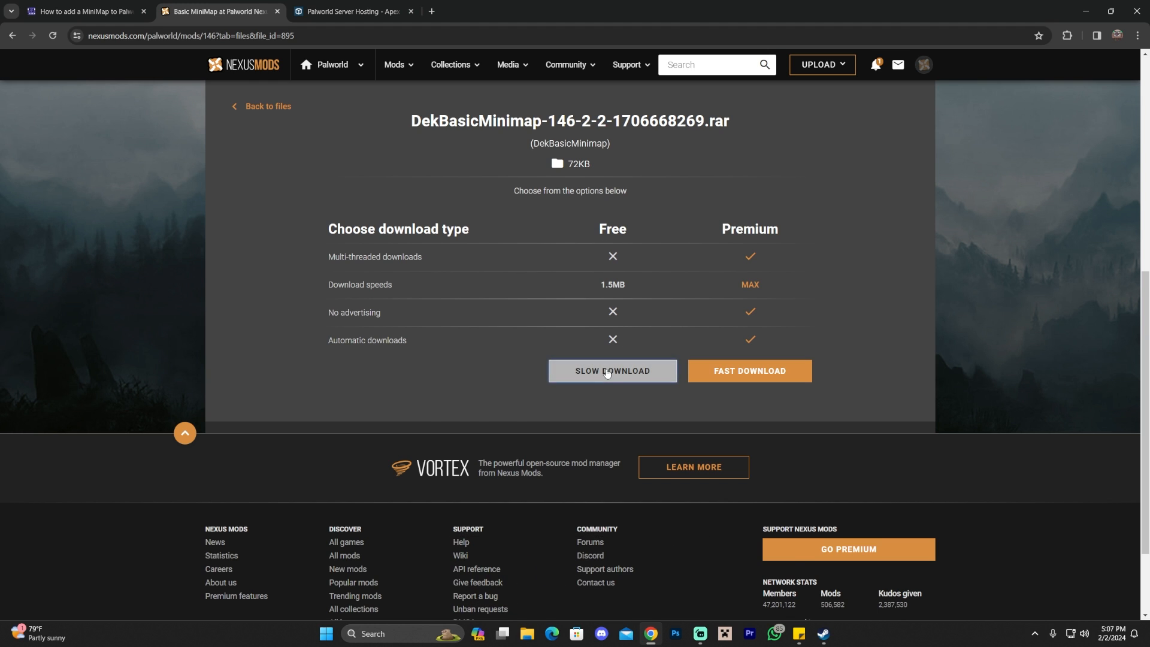
click(613, 370)
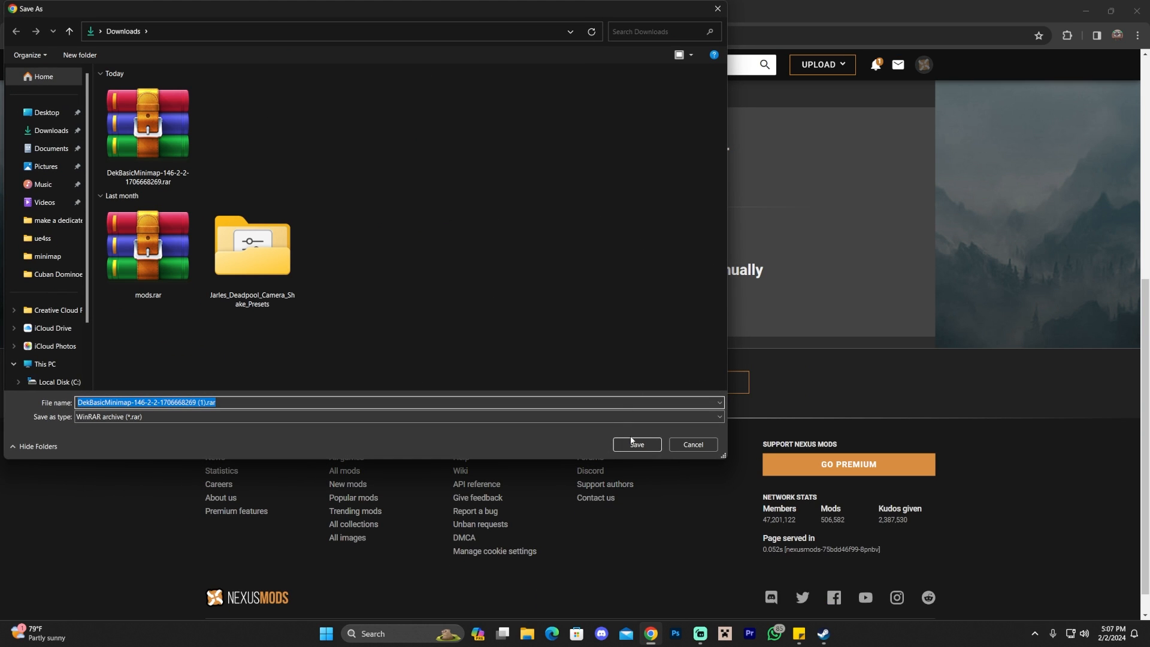
click(635, 446)
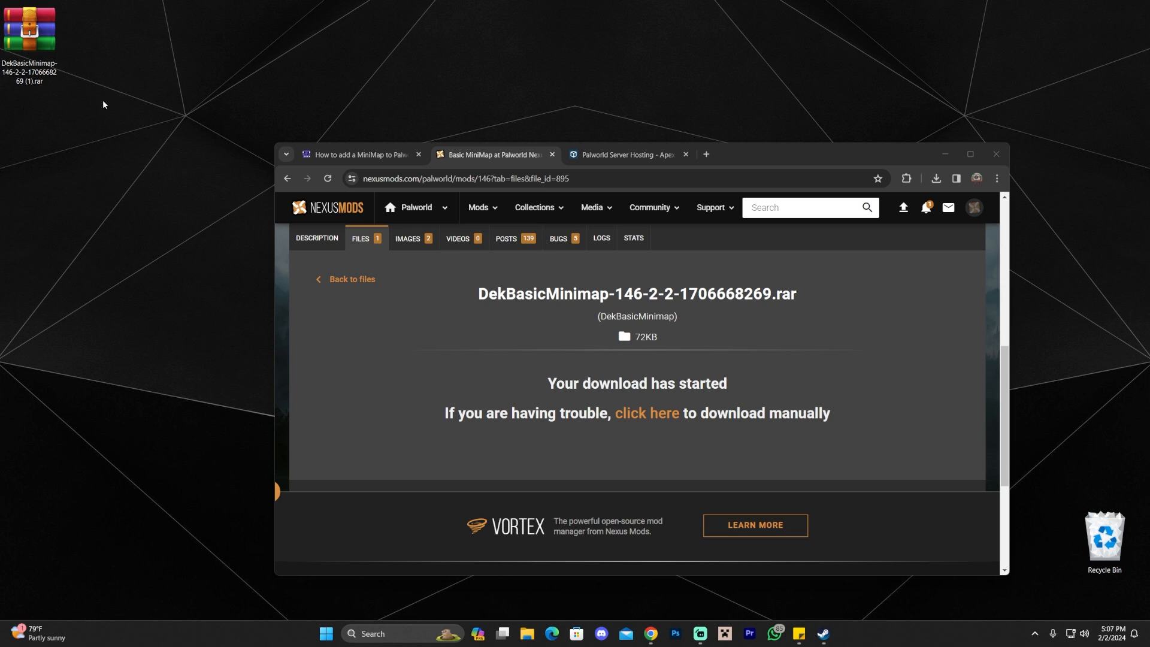
From the mod's Requirements list, reach the RE-UE4SS GitHub releases page.
drag(30, 30, 148, 280)
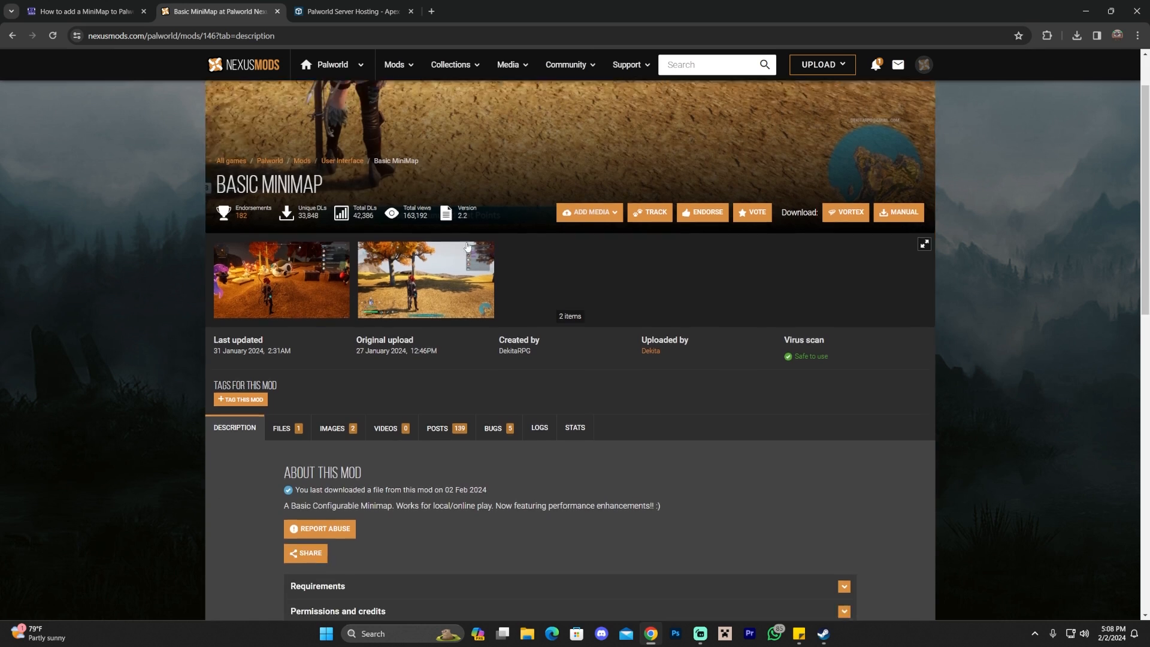
scroll(down, 3)
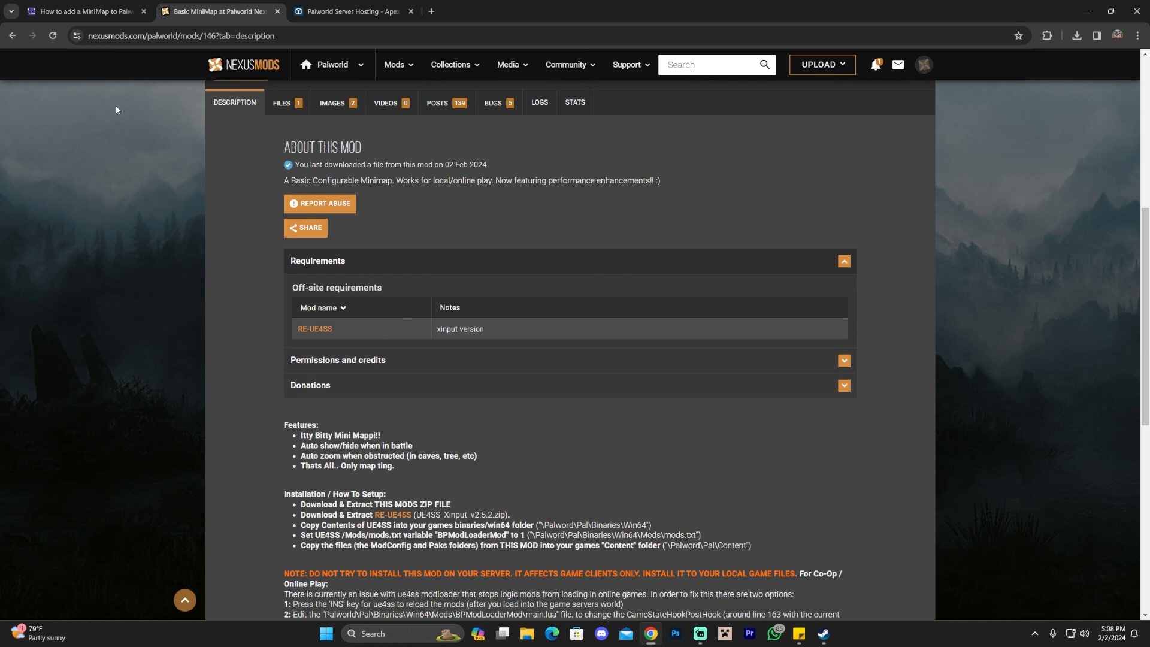
click(81, 11)
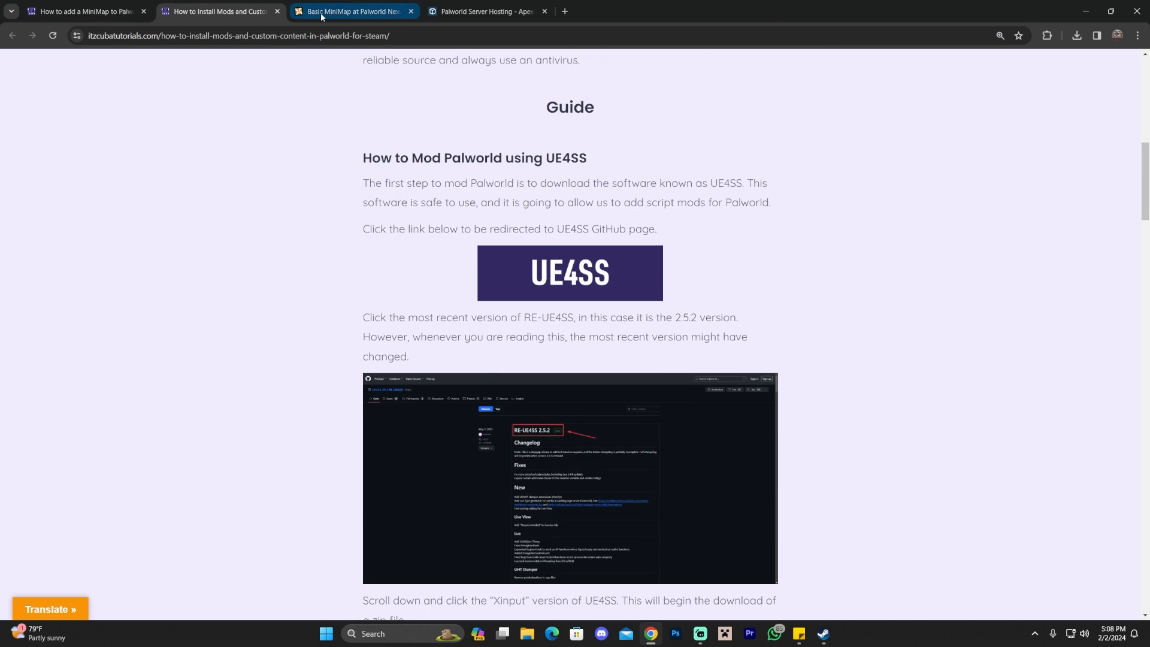
click(353, 11)
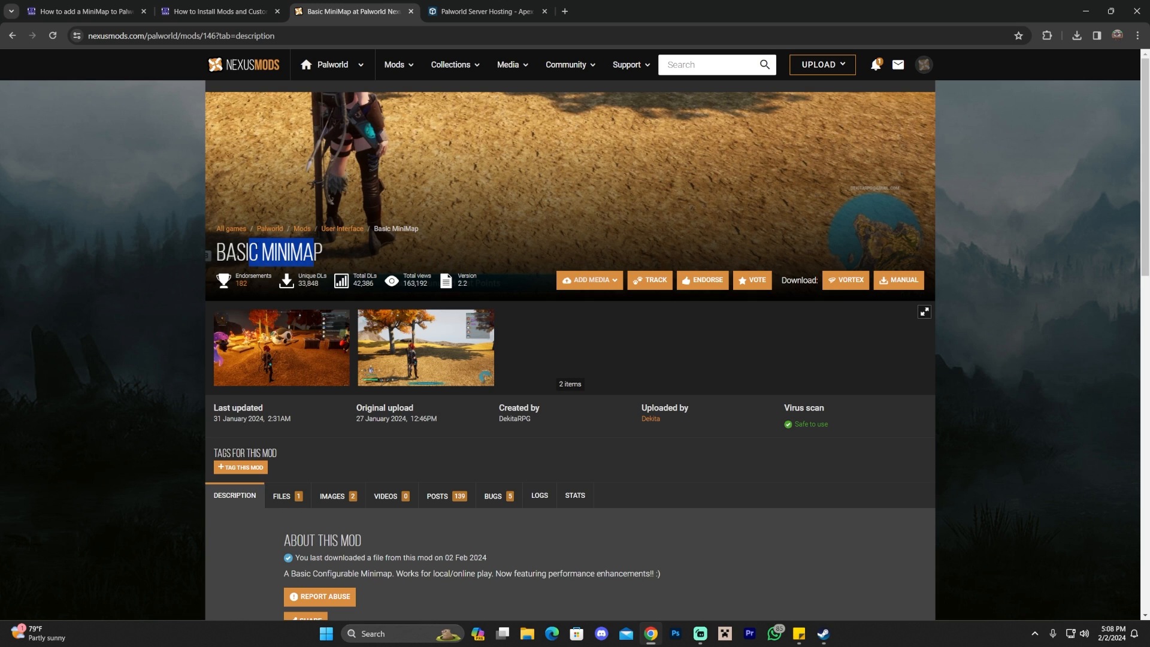
scroll(down, 3)
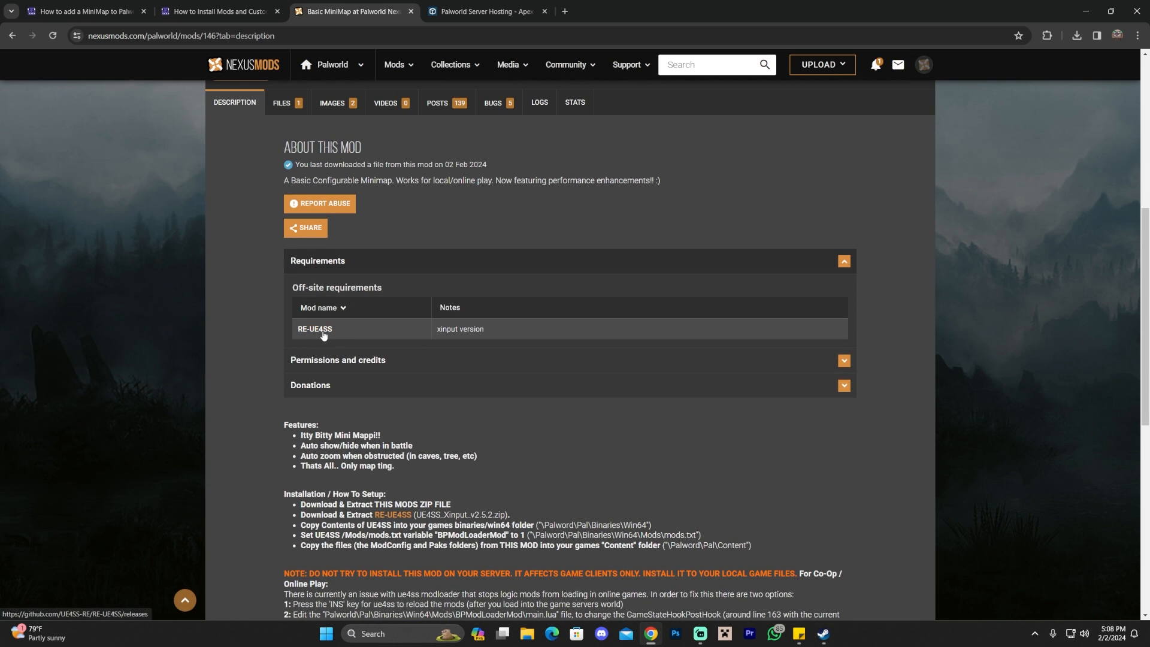
click(314, 329)
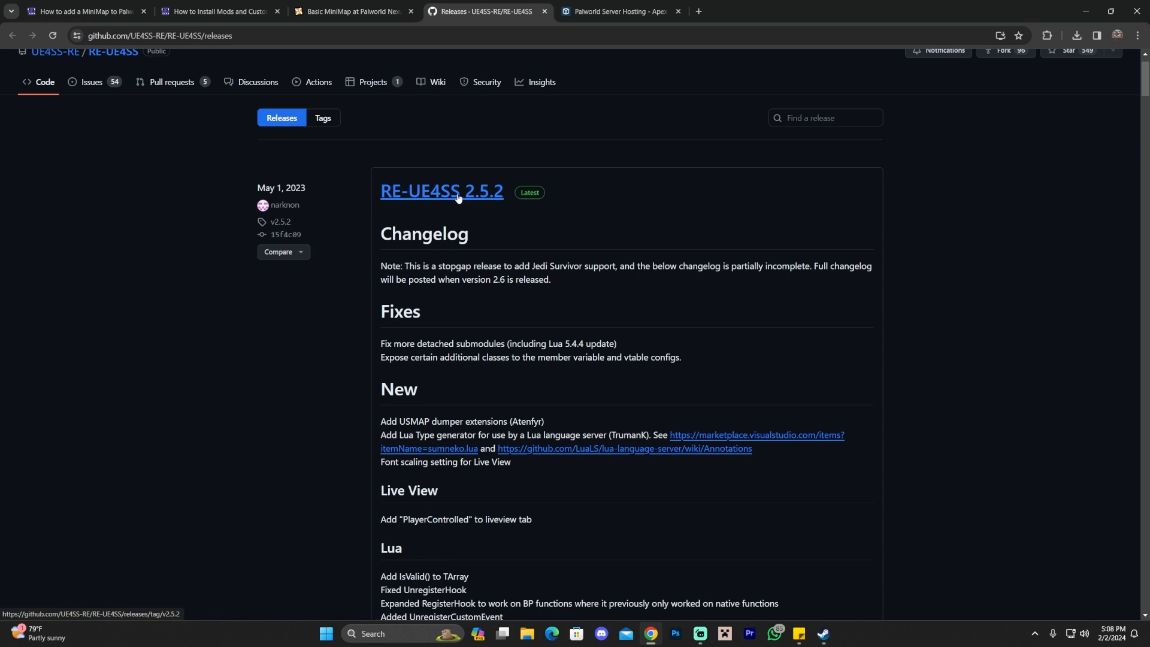
Download the UE4SS Xinput 2.5.2 zip from the GitHub release.
click(441, 190)
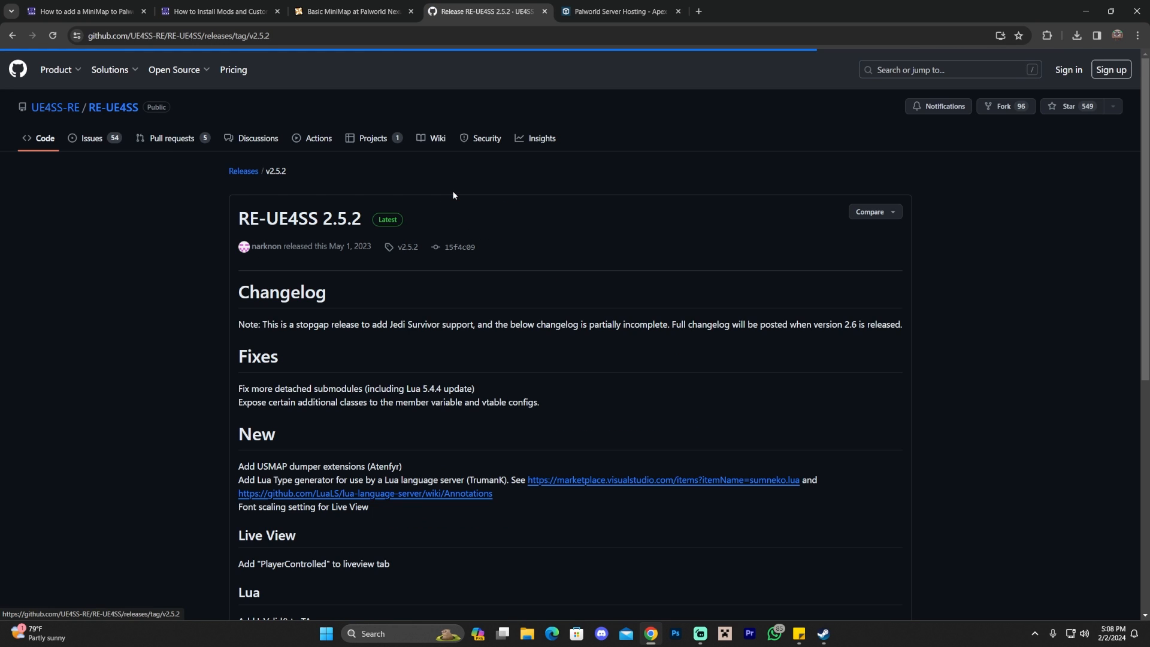
scroll(down, 3)
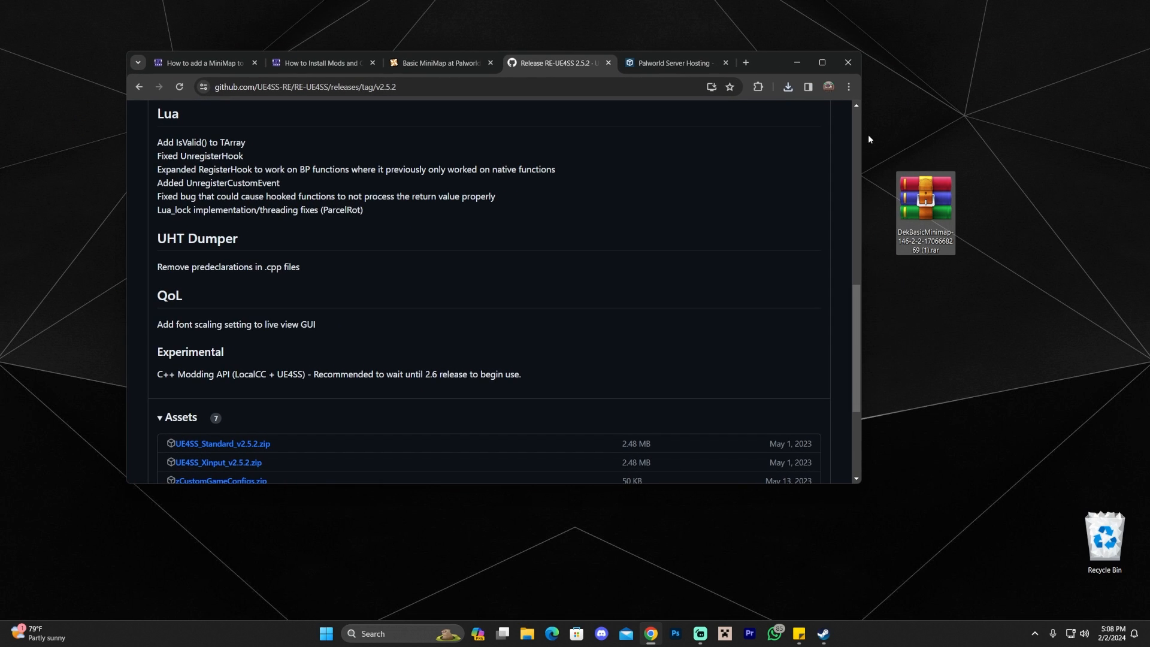
click(788, 87)
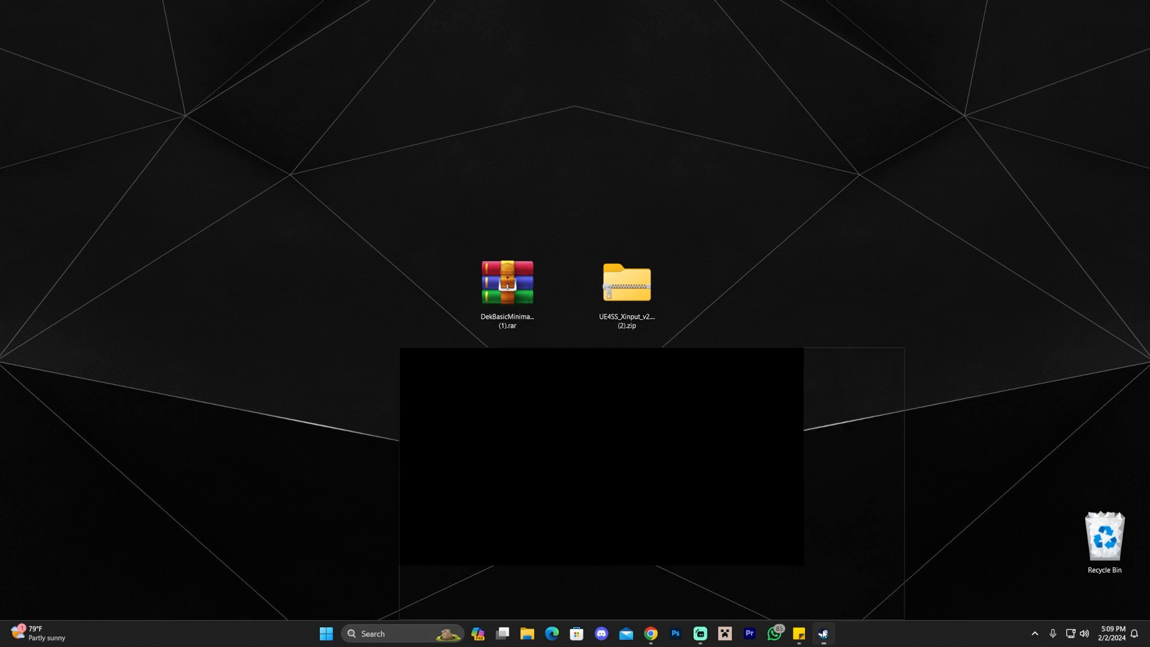
Browse Palworld's local files from the Steam Library to reach its install folder.
click(823, 639)
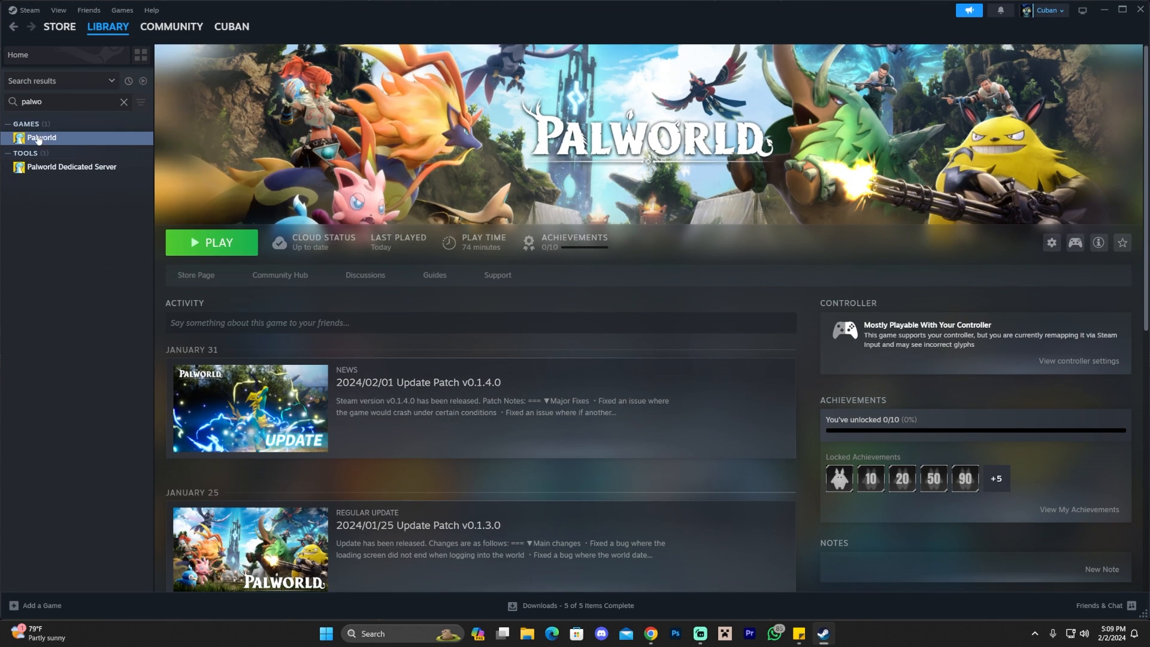
right_click(40, 138)
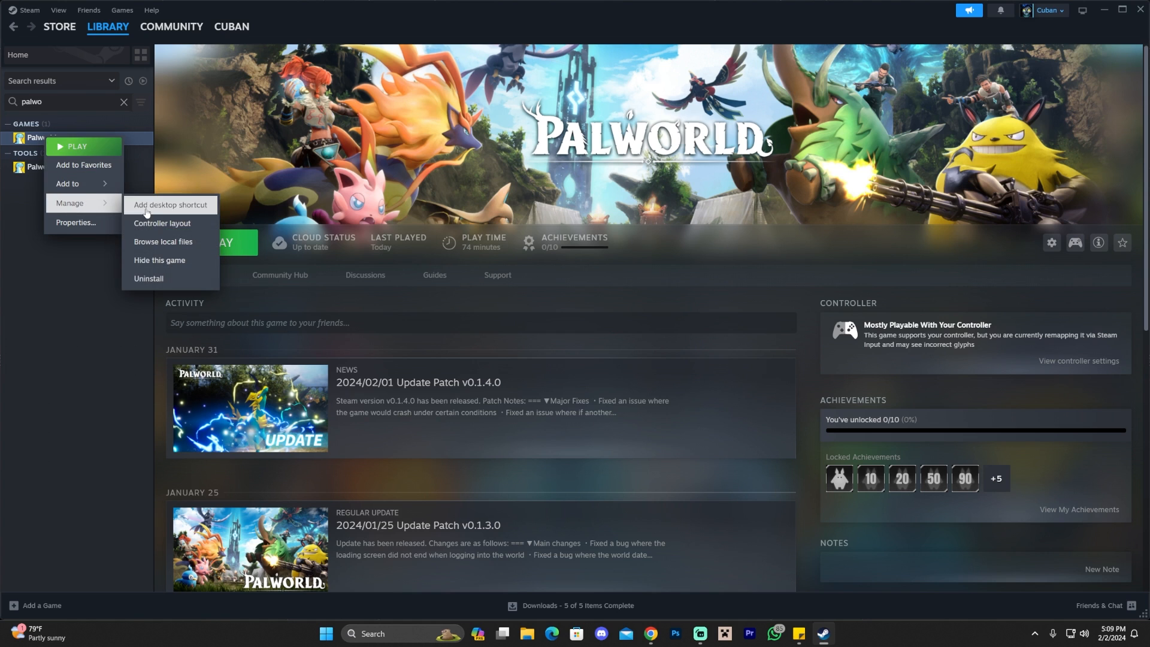
click(163, 244)
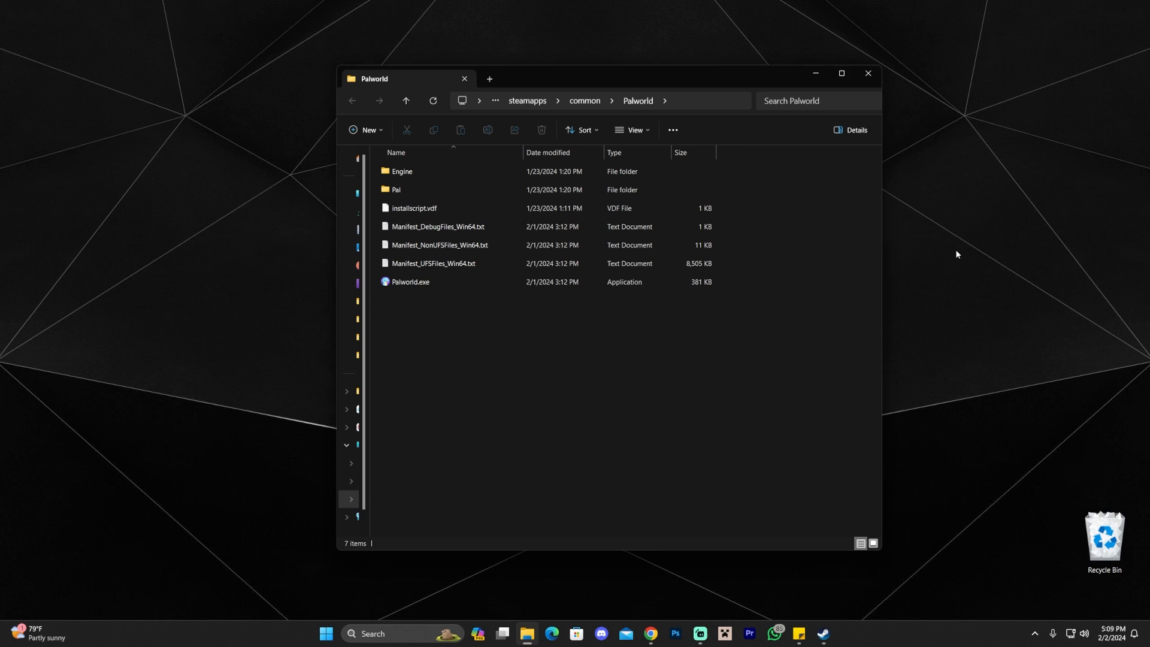
mouse_move(810, 275)
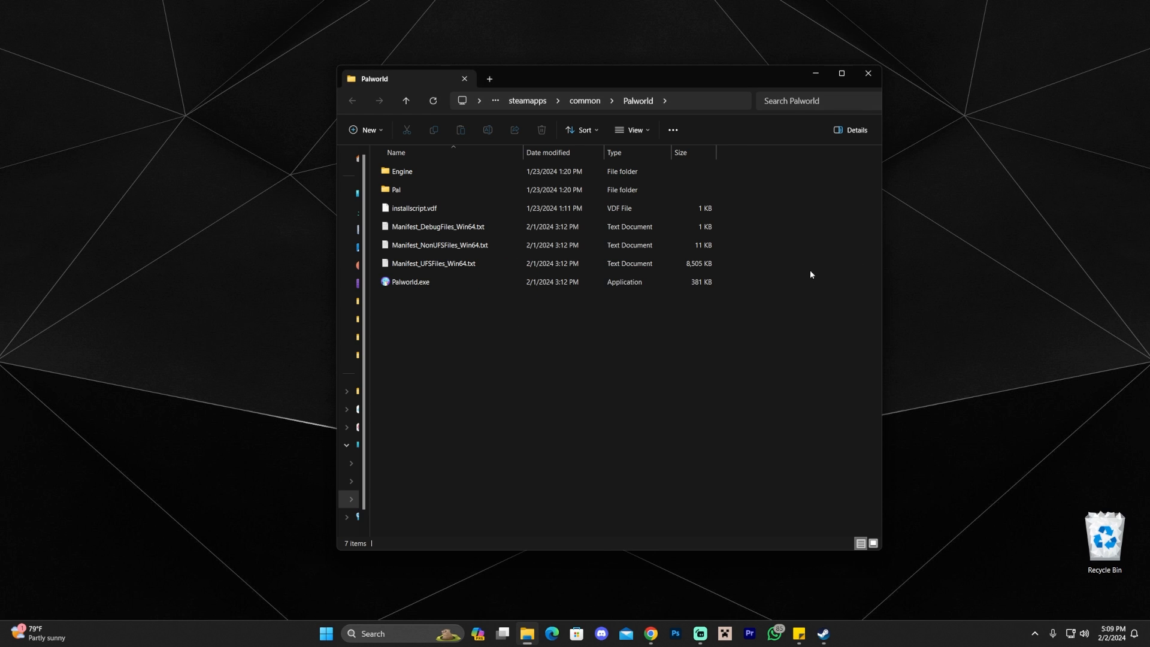
mouse_move(715, 327)
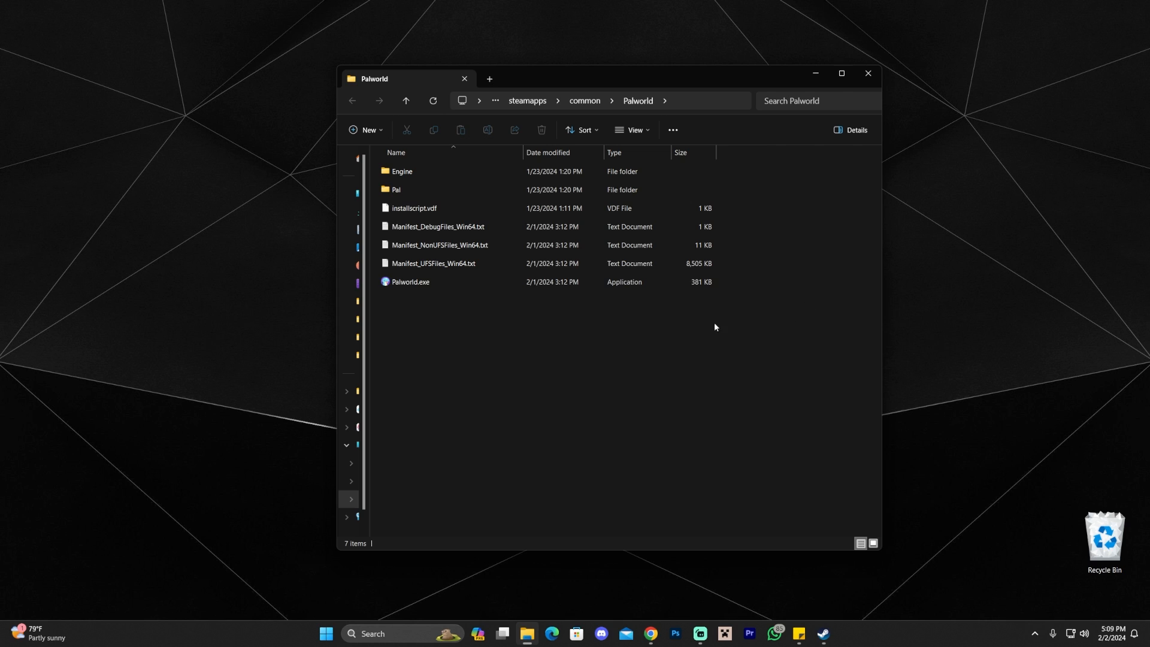
mouse_move(558, 350)
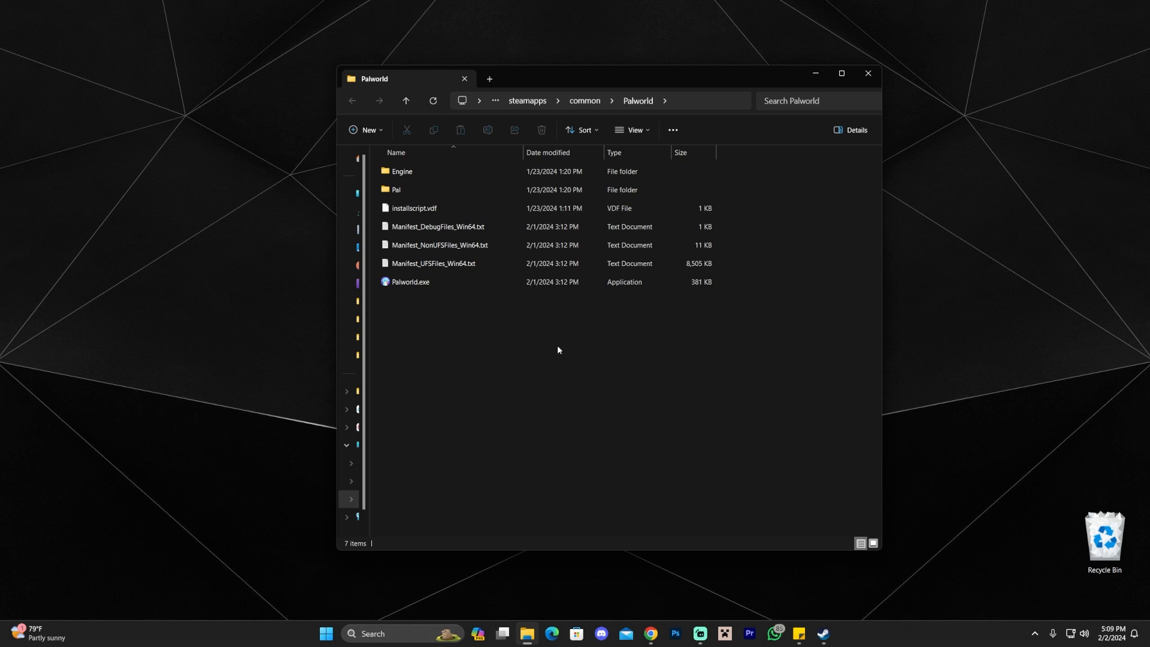
Navigate into Palworld's Pal\Binaries\Win64 folder.
click(410, 281)
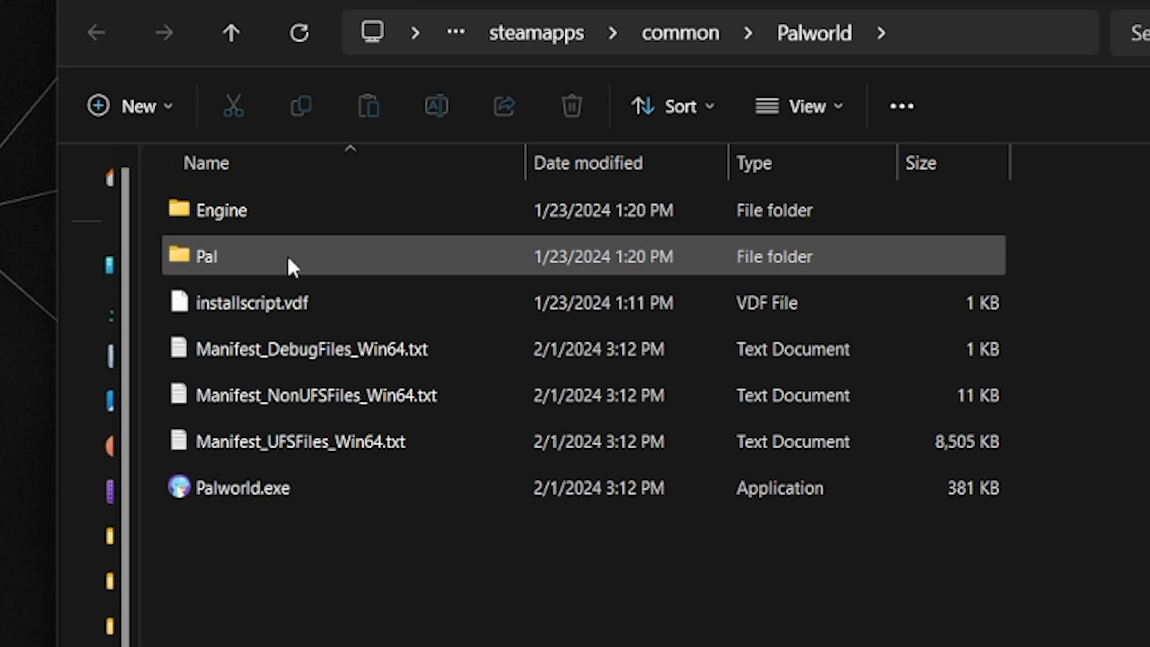
double_click(206, 255)
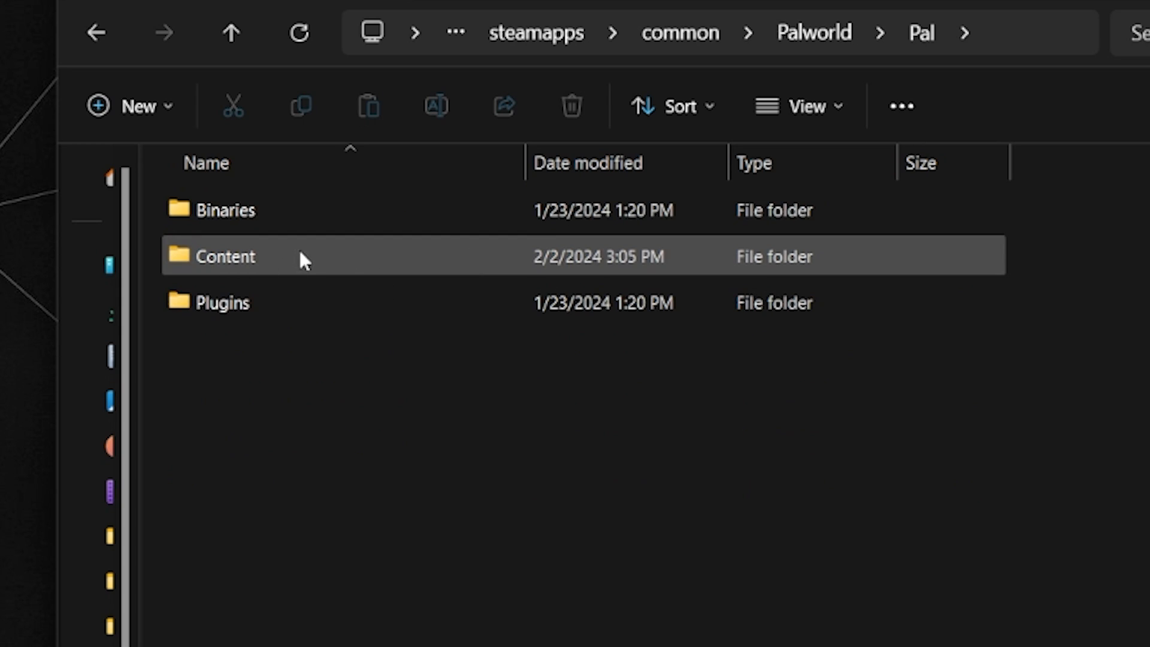
double_click(228, 209)
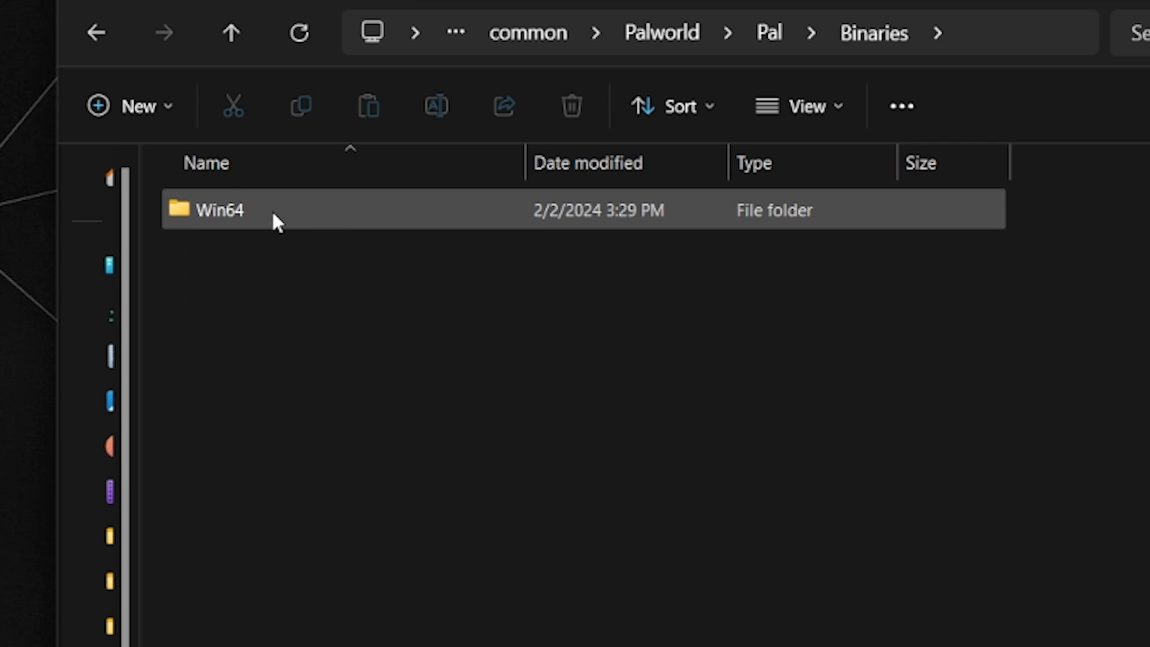
double_click(216, 211)
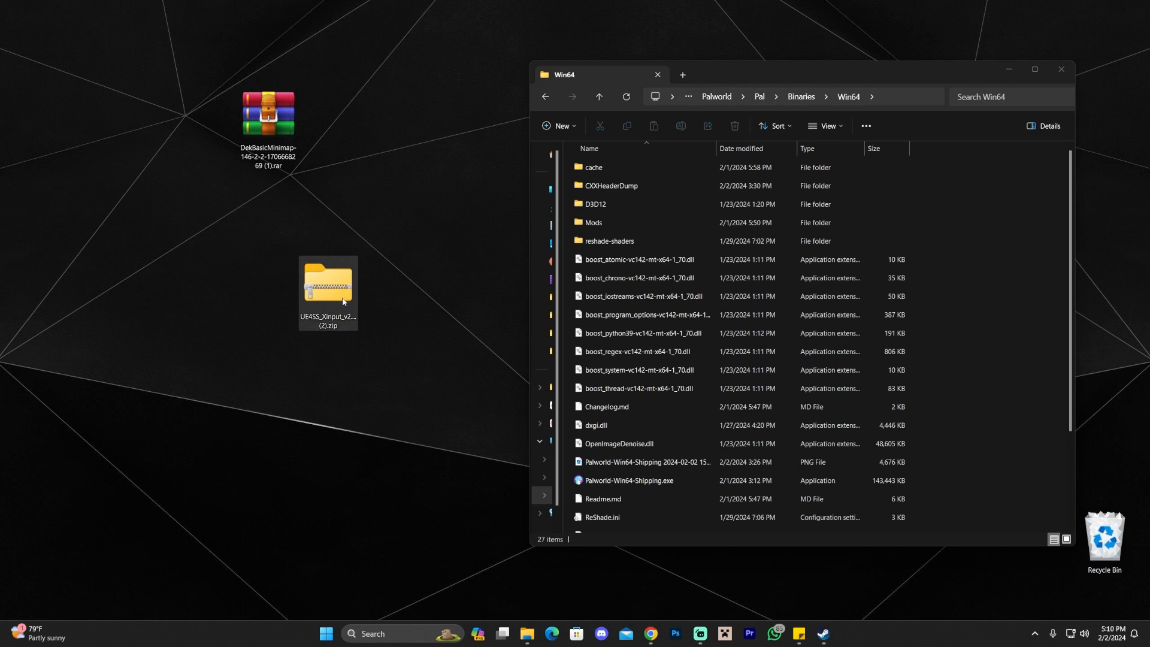
mouse_move(330, 303)
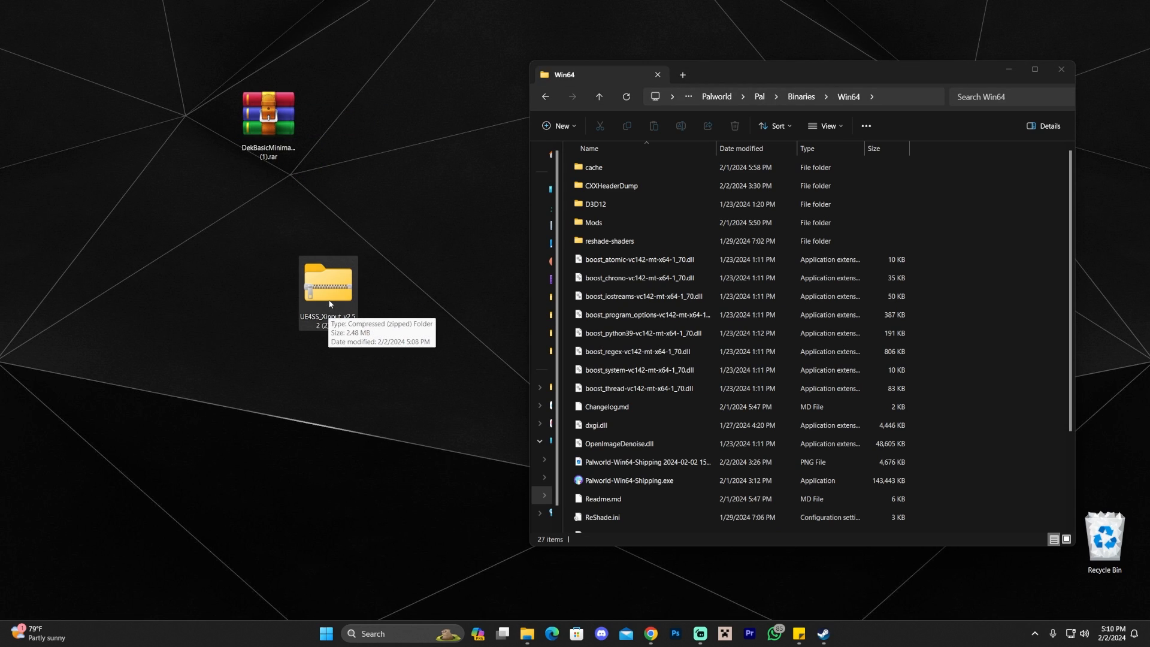
Copy all files from the UE4SS zip into Win64, replacing the existing ones.
double_click(328, 286)
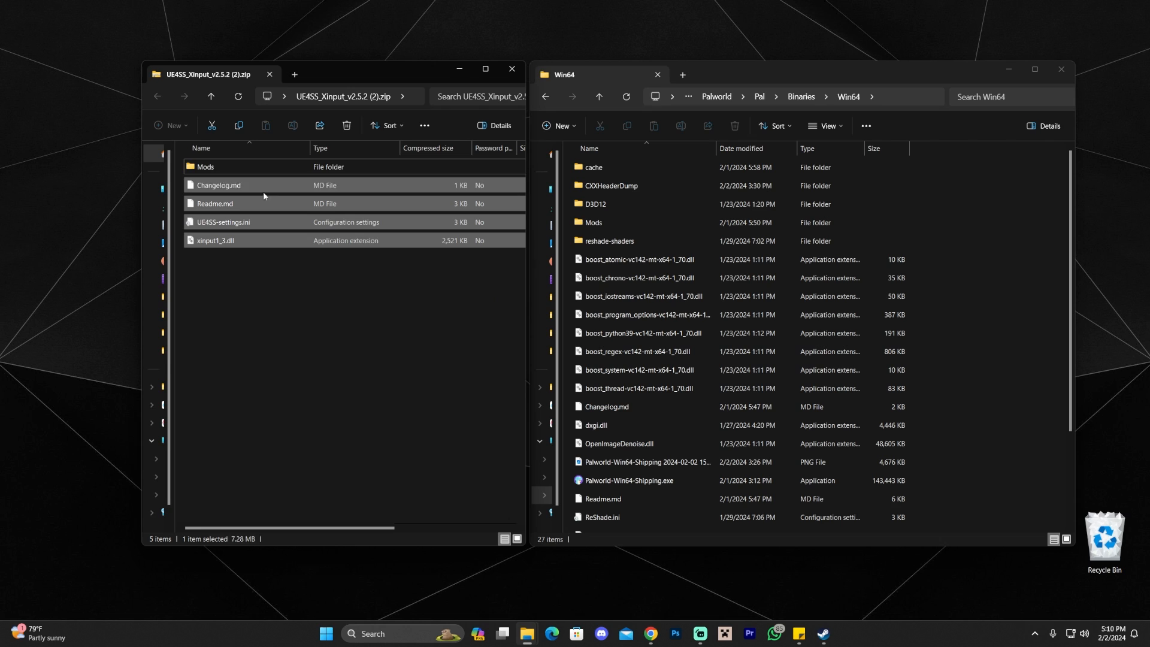
key(ctrl+a)
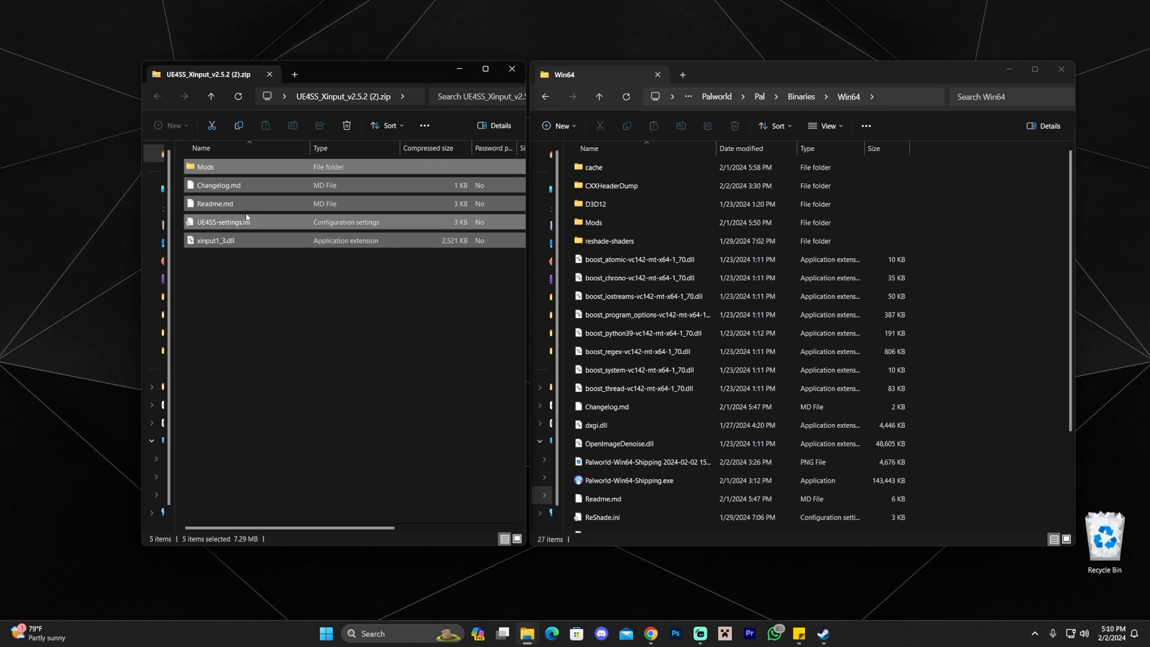
drag(245, 222, 983, 193)
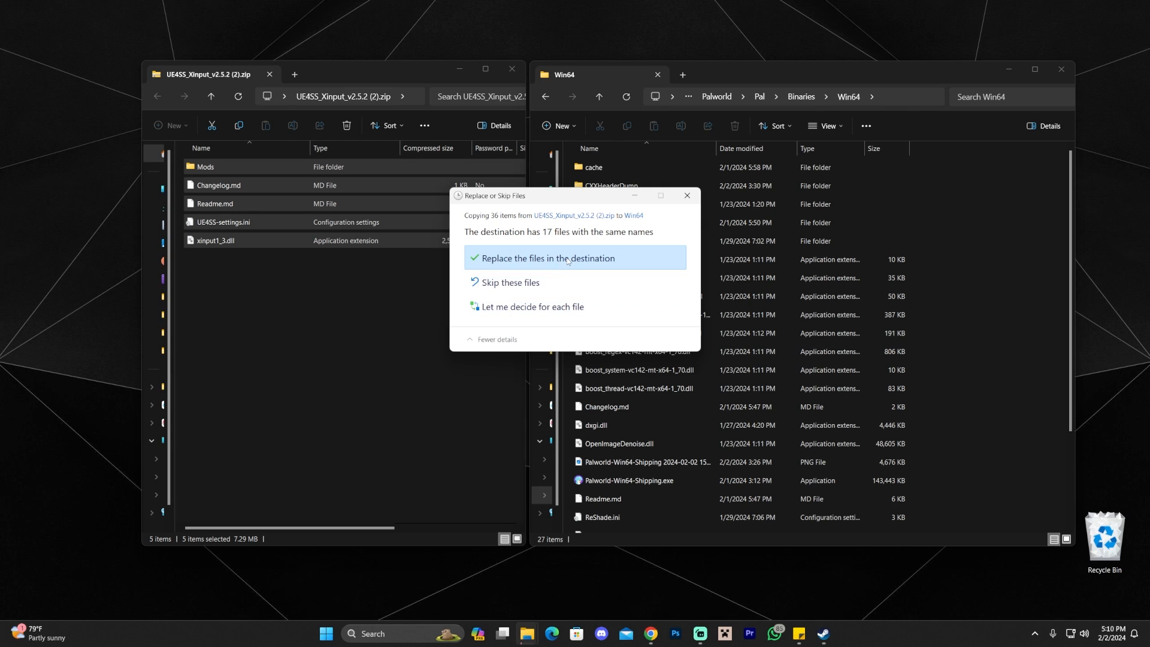
click(547, 257)
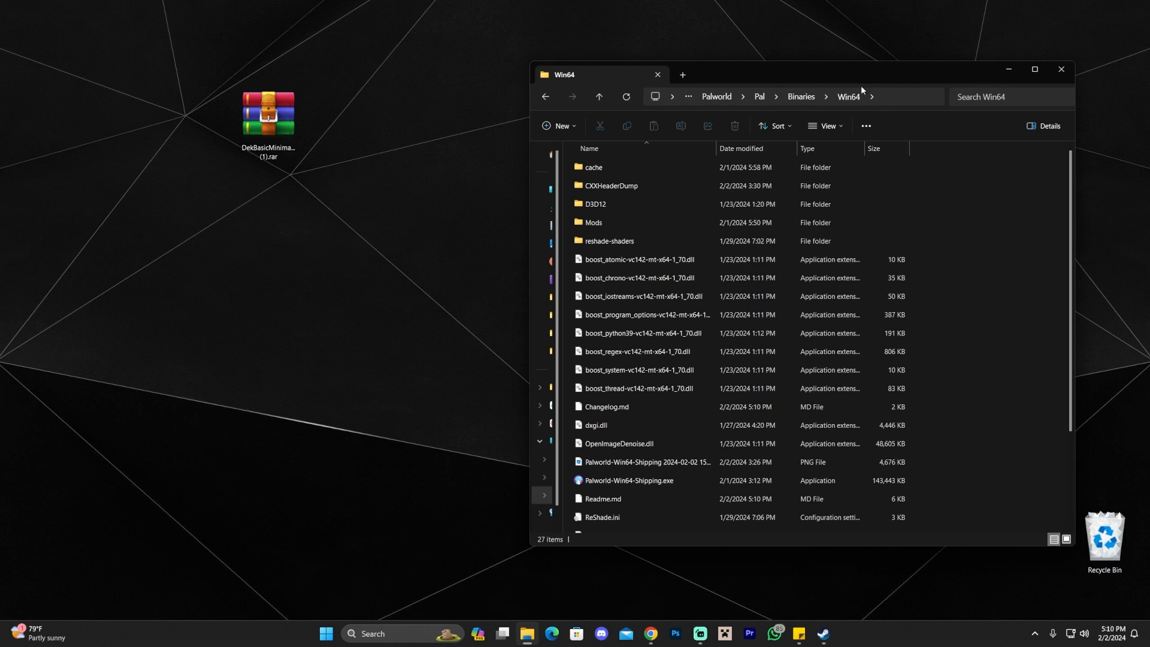
Enter the Mods folder inside Win64 and select mods.txt.
click(609, 241)
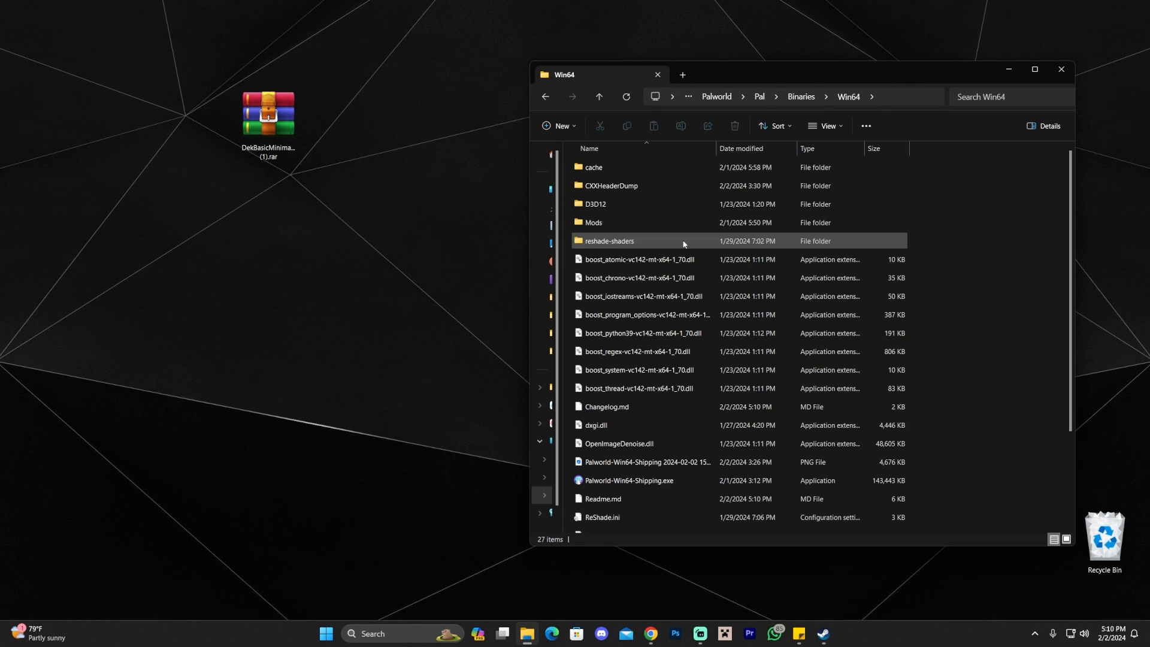
mouse_move(593, 222)
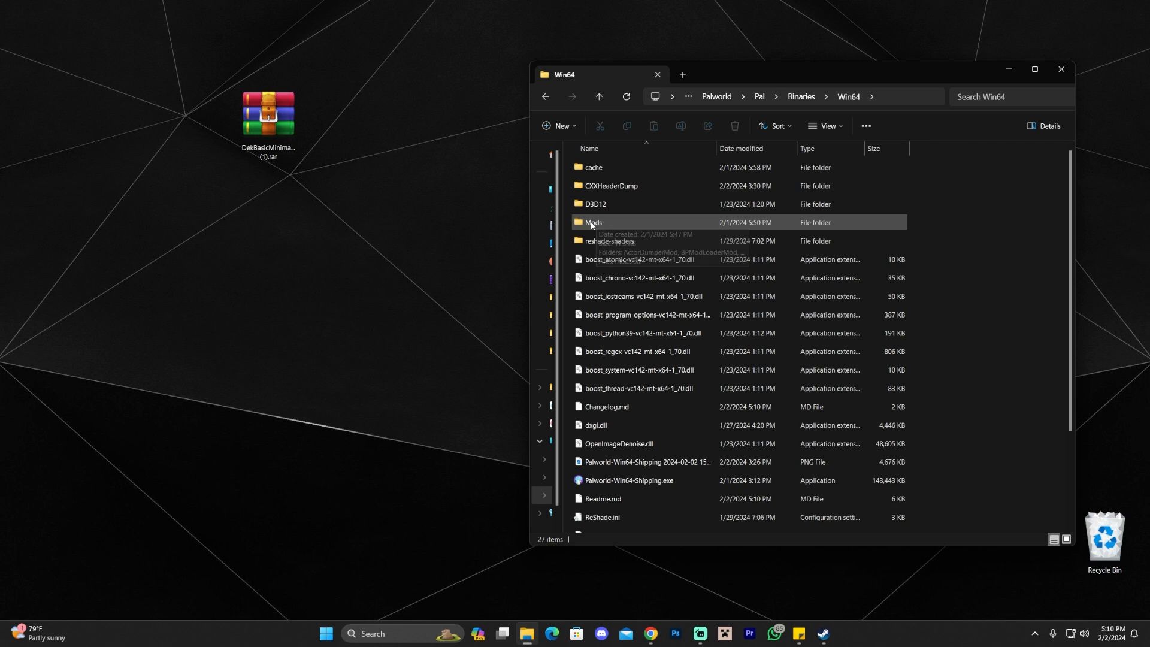
click(592, 222)
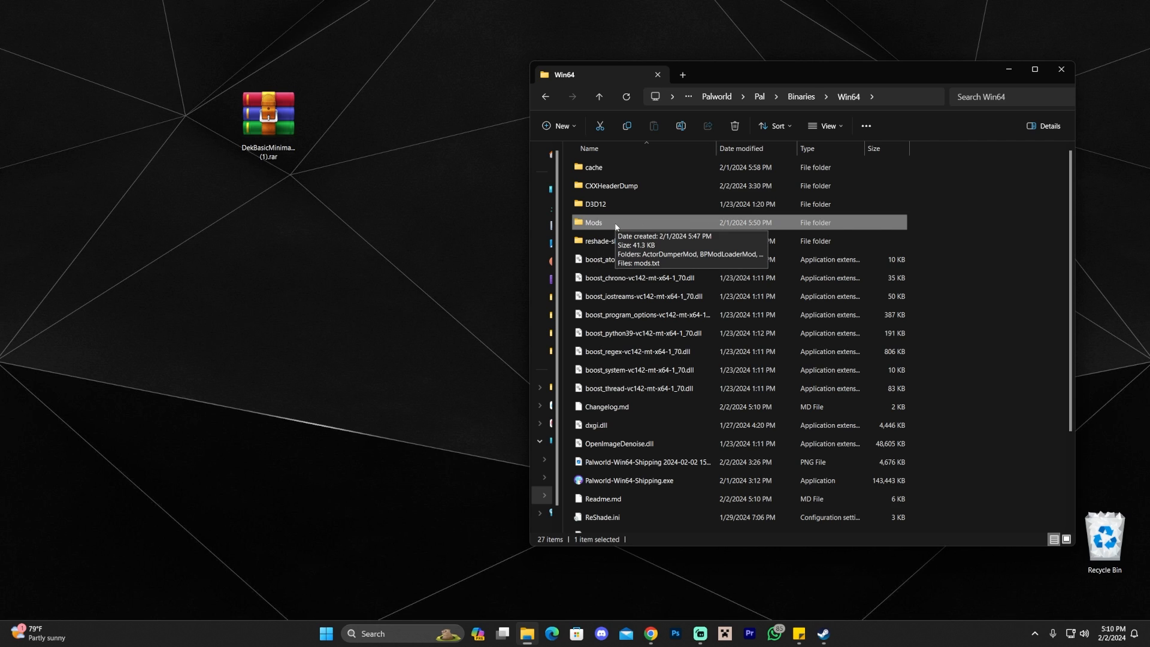
double_click(594, 222)
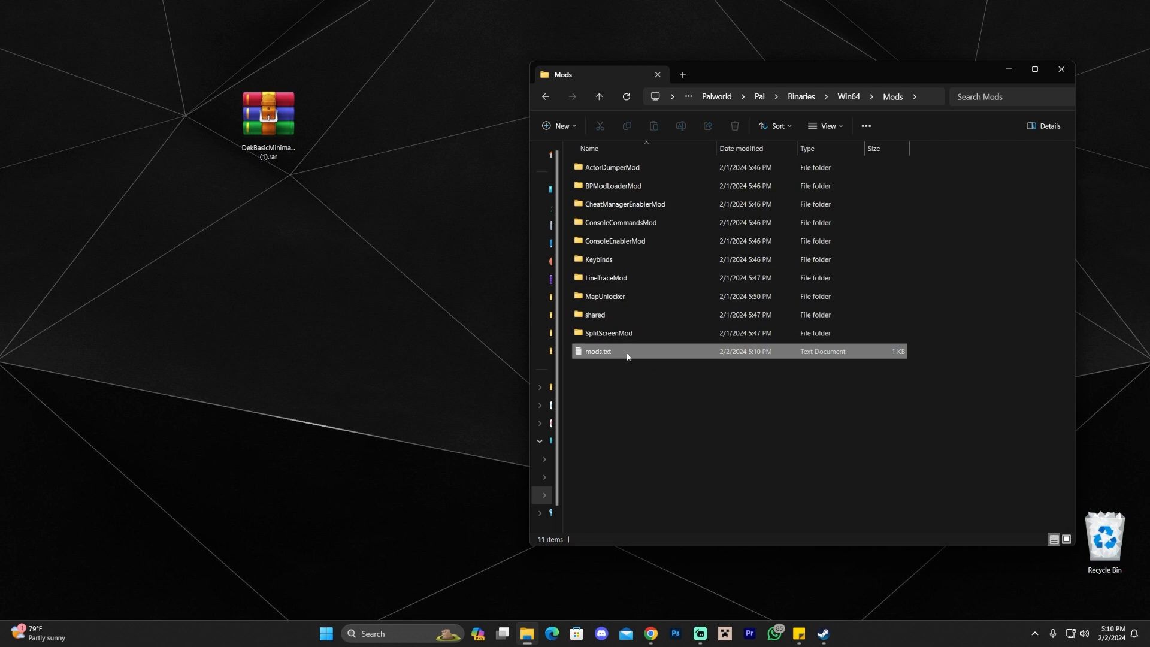
click(597, 352)
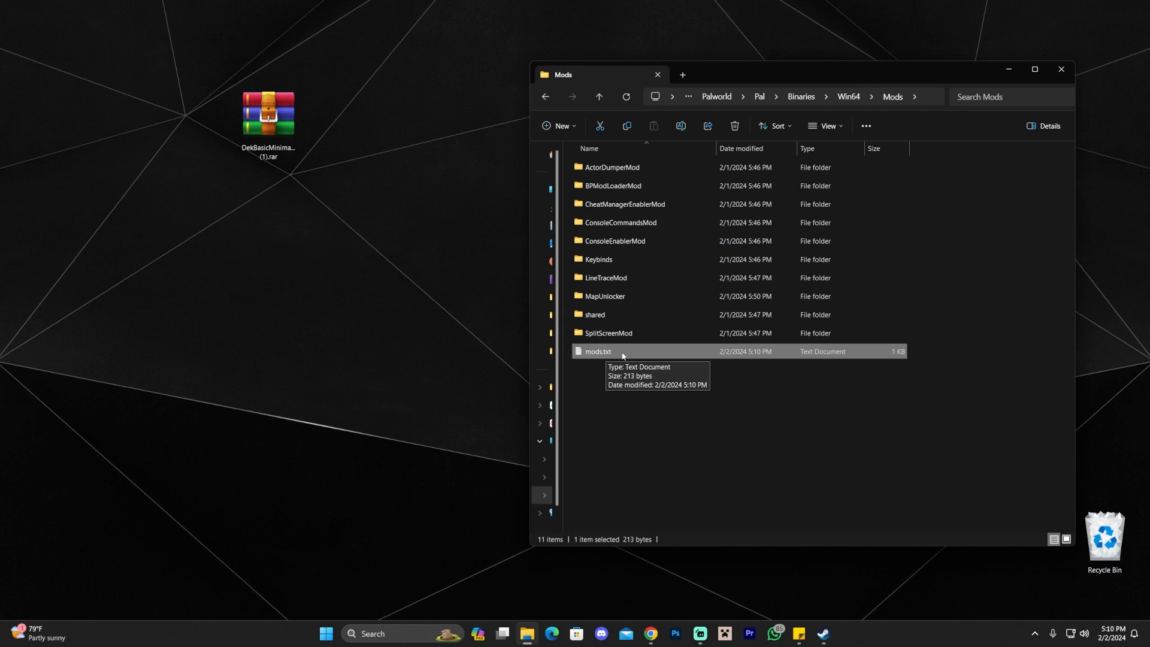
mouse_move(629, 359)
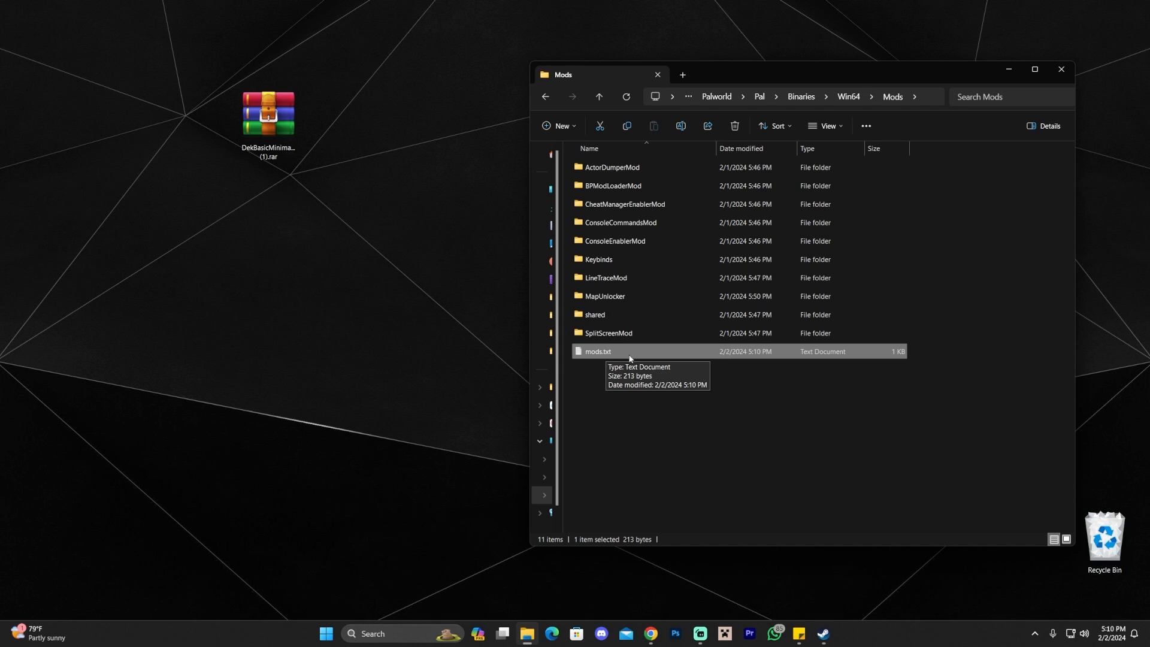
mouse_move(628, 364)
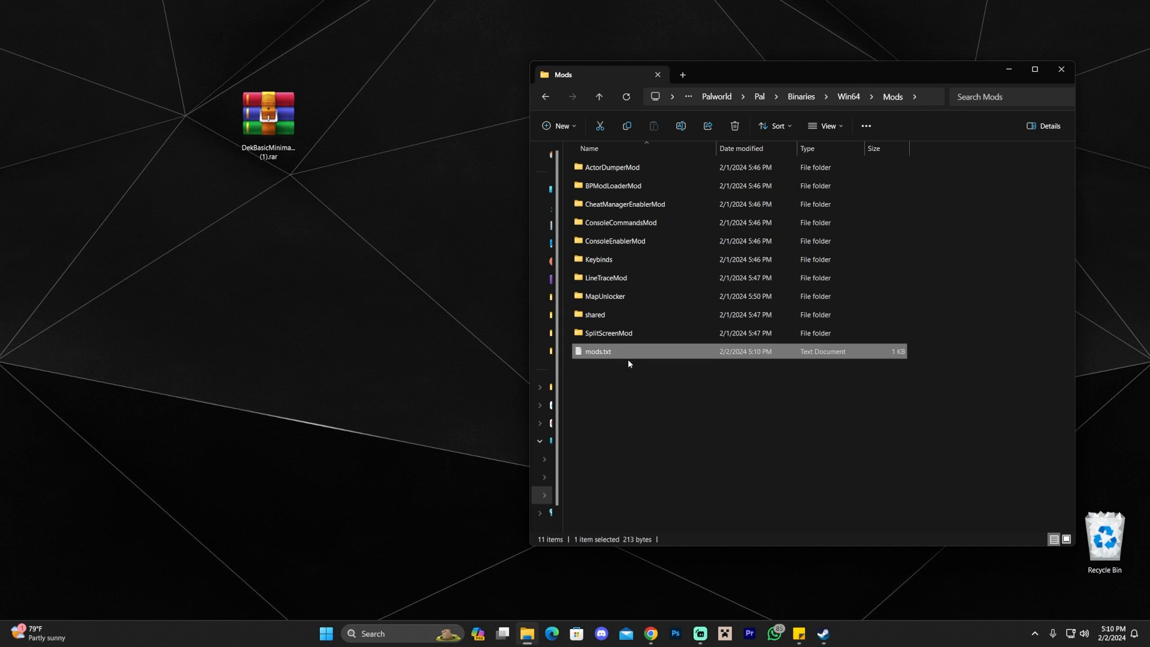
mouse_move(617, 359)
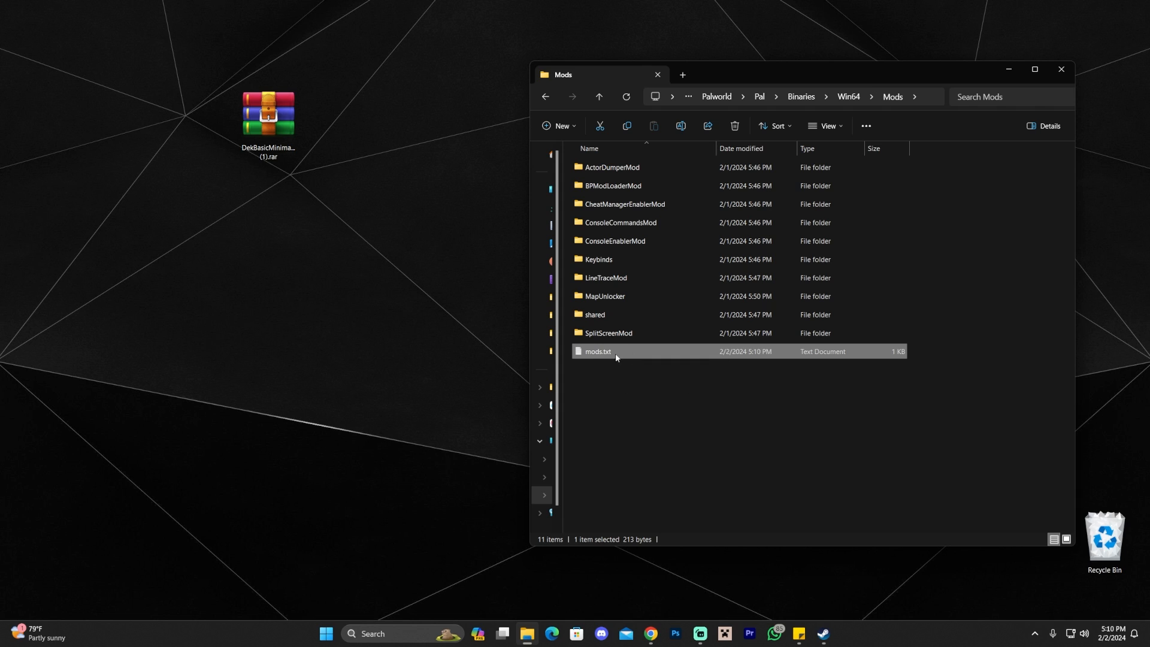
Edit mods.txt in Notepad so BPModLoaderMod reads 1 instead of 0.
double_click(598, 352)
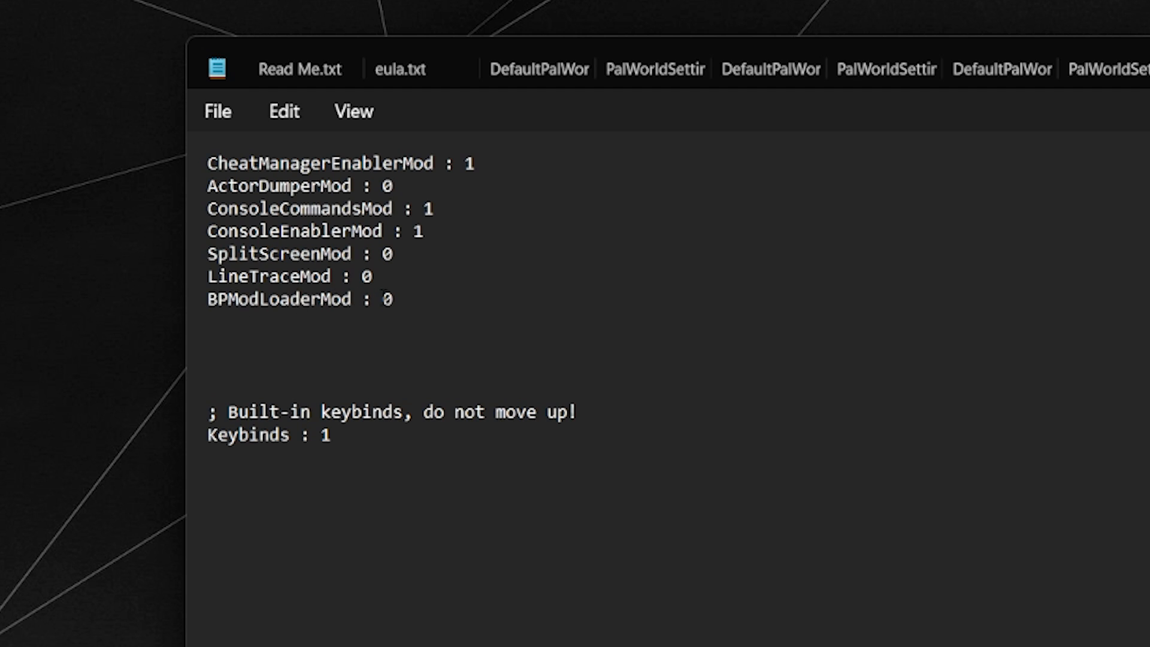
double_click(385, 298)
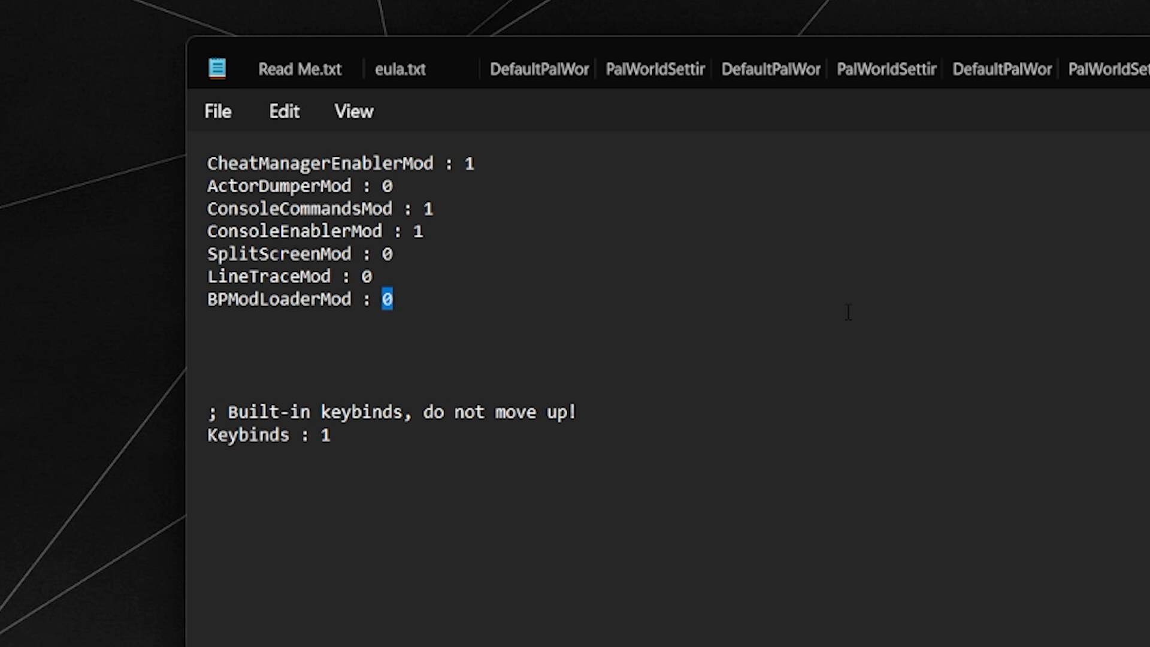
text(1)
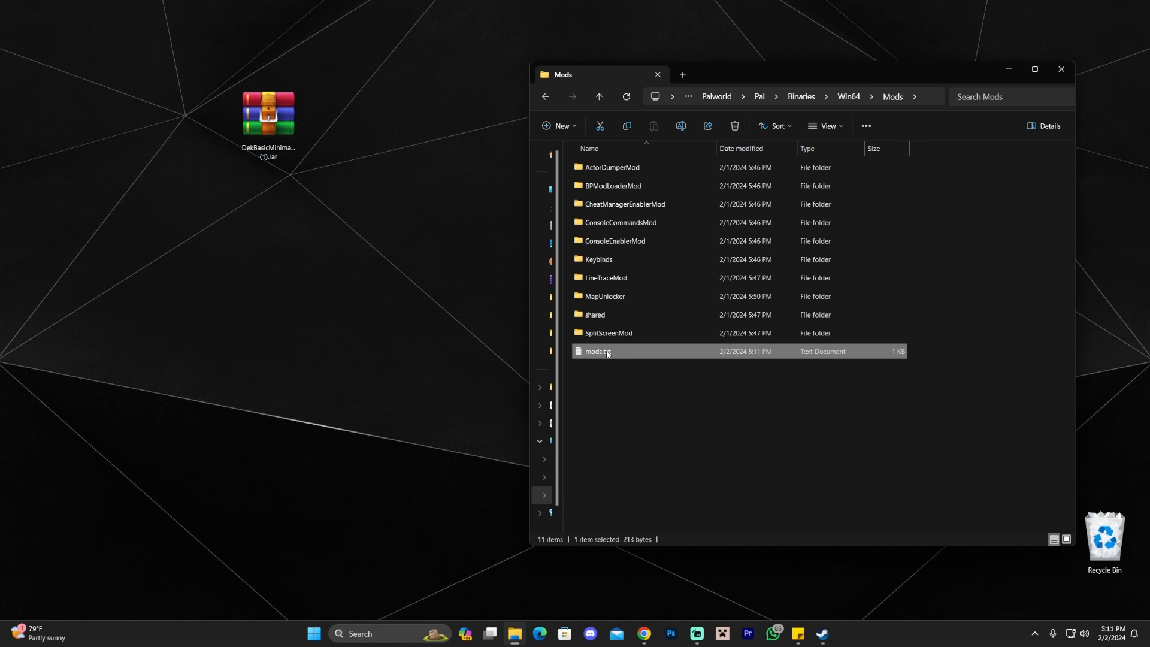
Mark mods.txt as Read-only through its Properties.
right_click(598, 351)
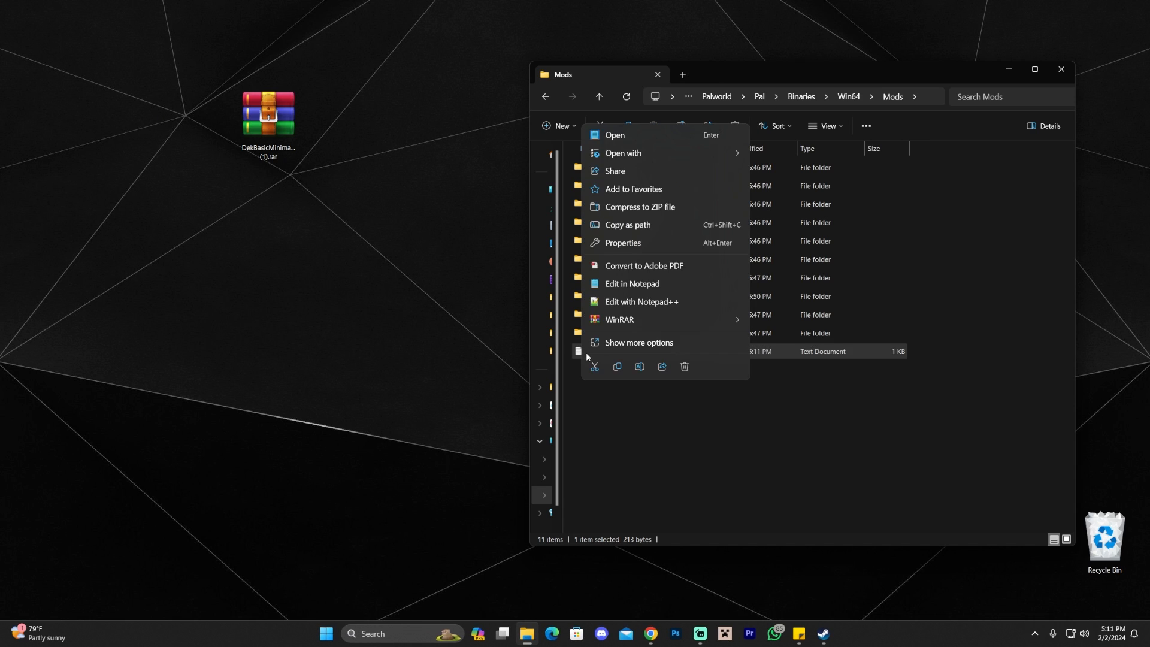
click(623, 243)
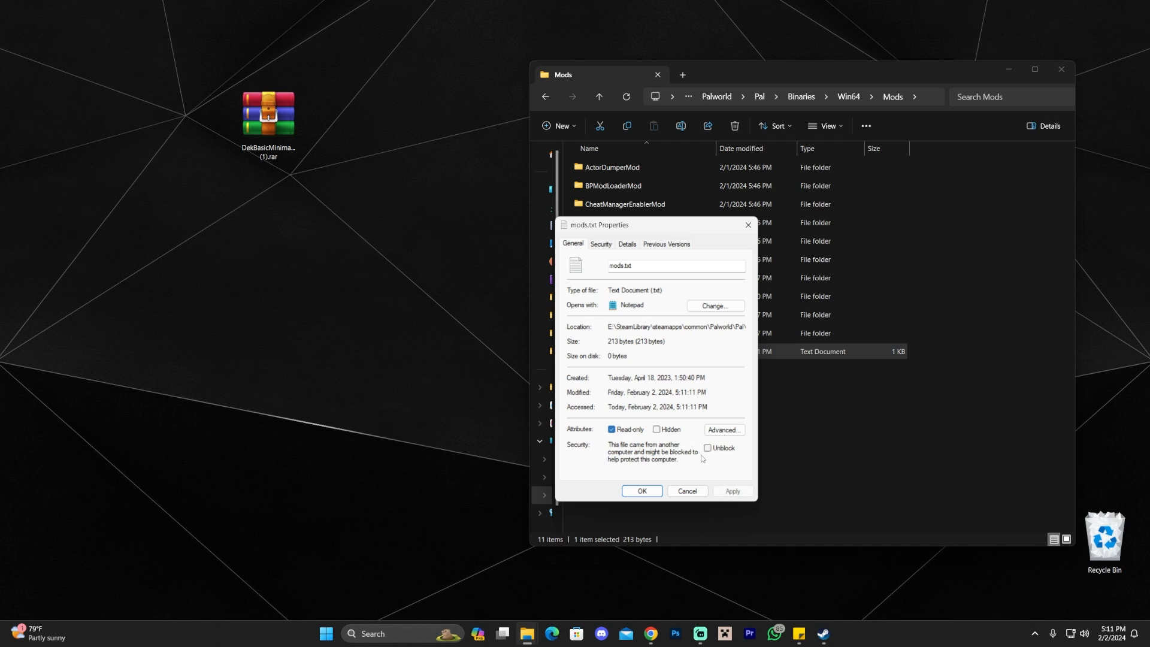
click(642, 491)
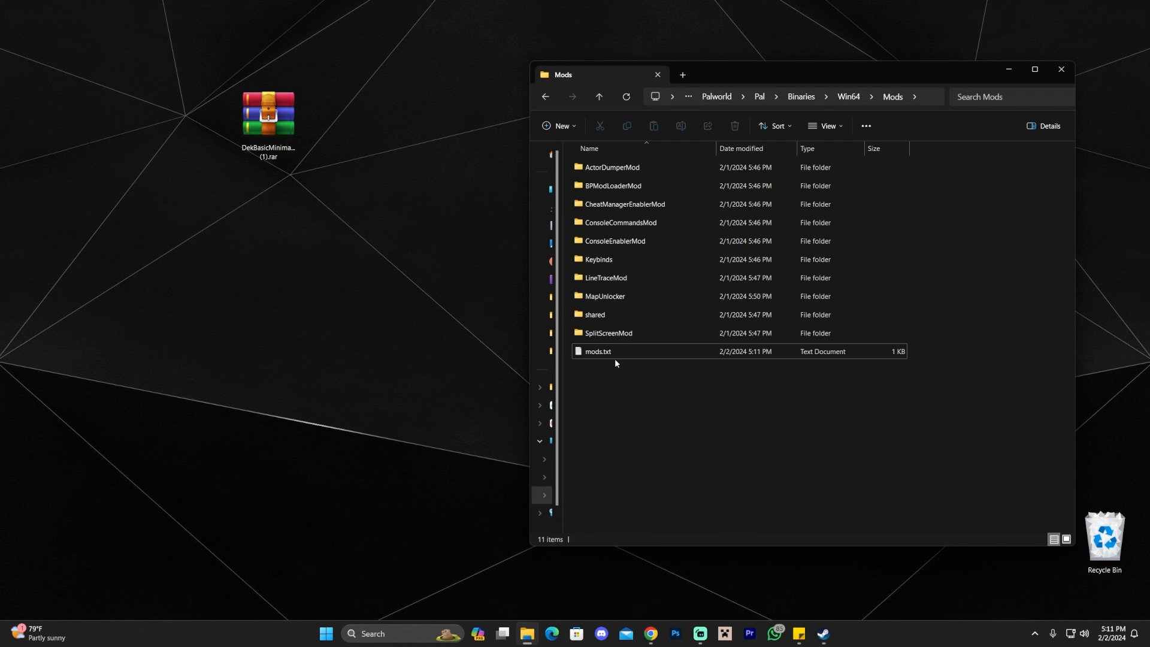
click(598, 352)
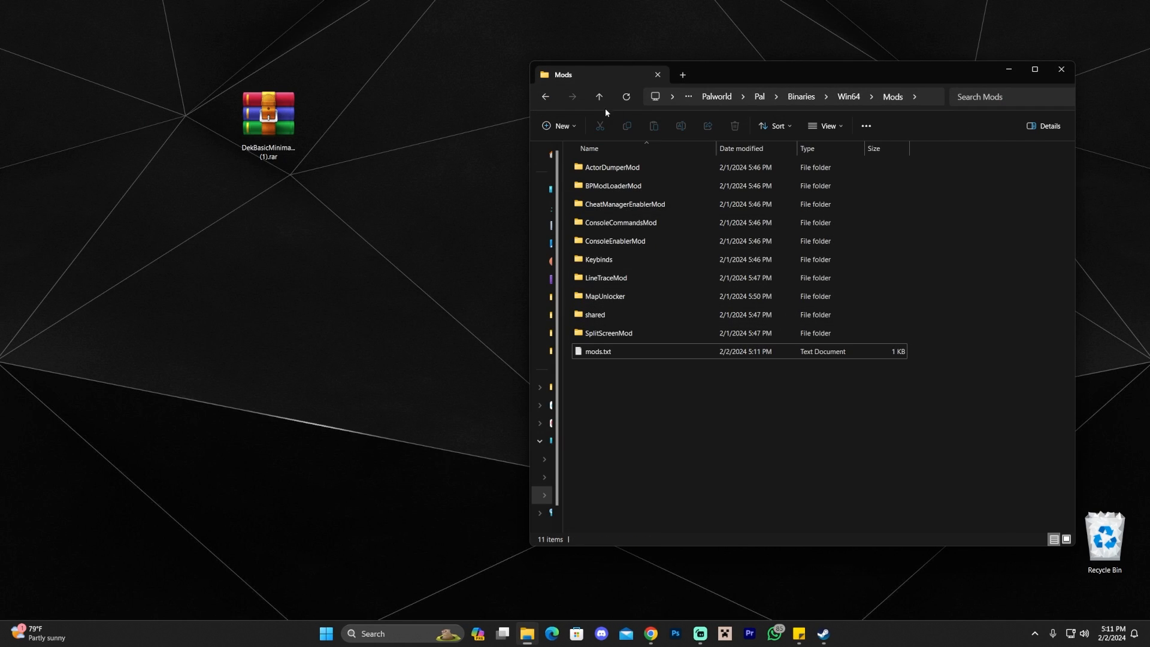
Go up to Pal\Content and bring up the Basic MiniMap .rar from the desktop.
click(545, 96)
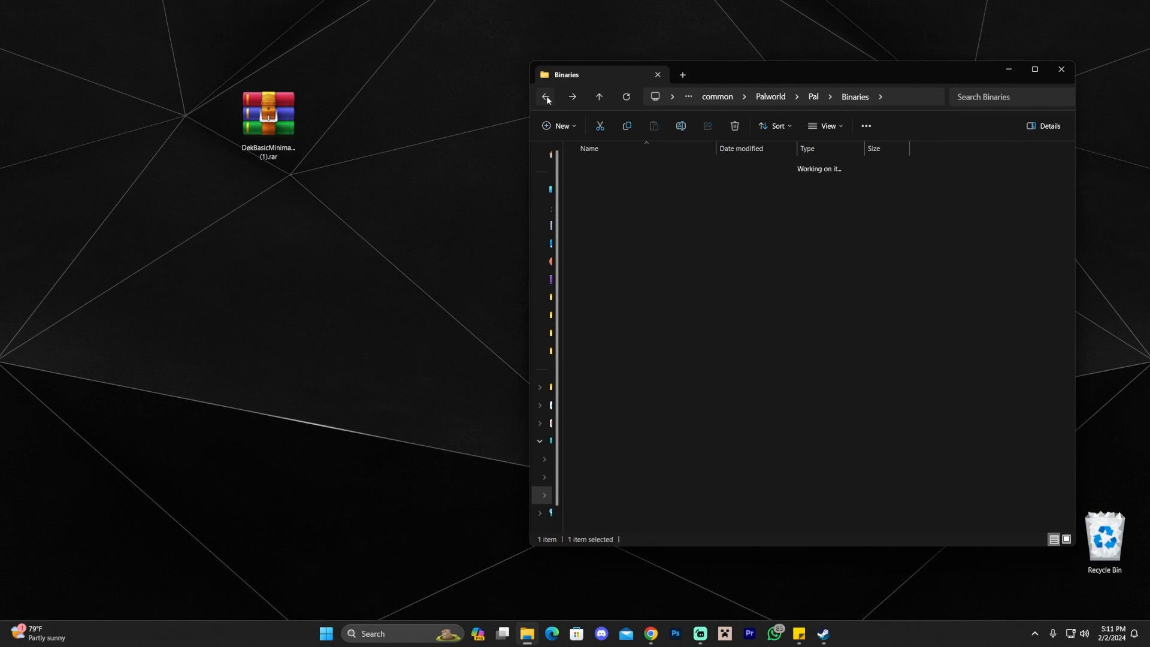
click(546, 96)
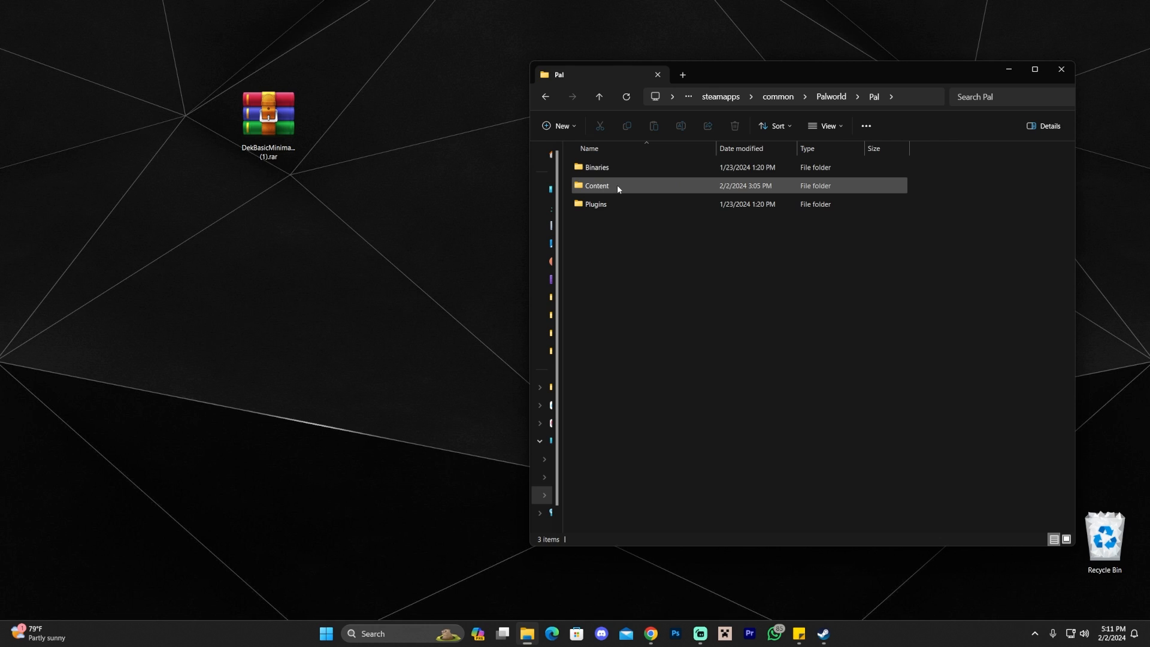
double_click(597, 186)
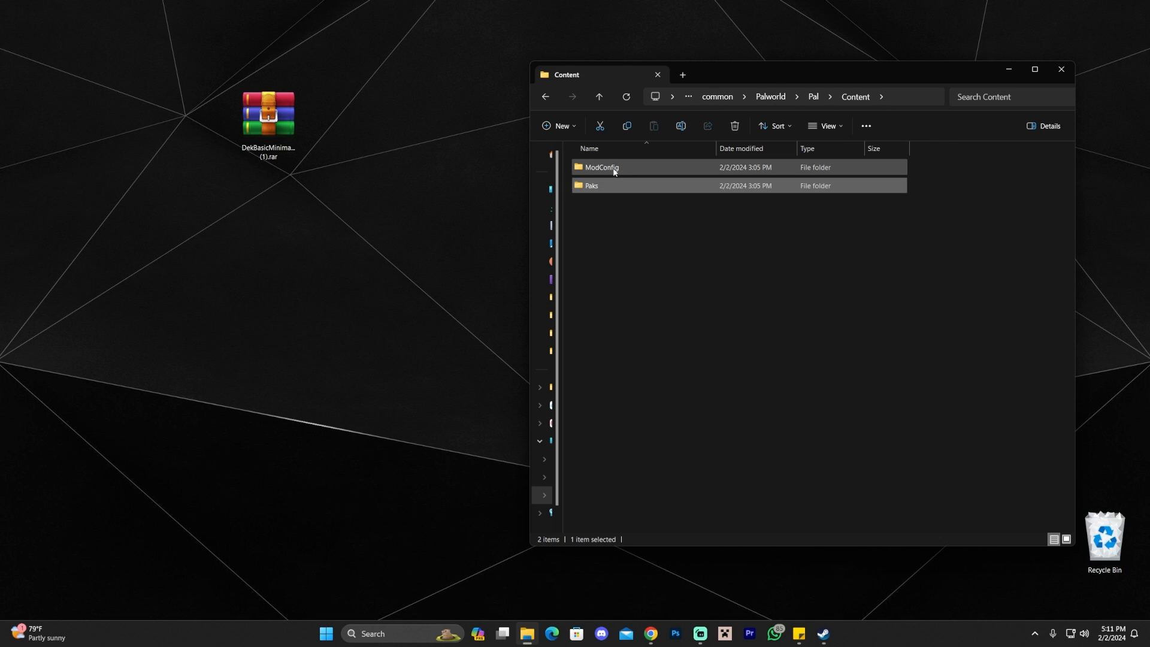
click(592, 185)
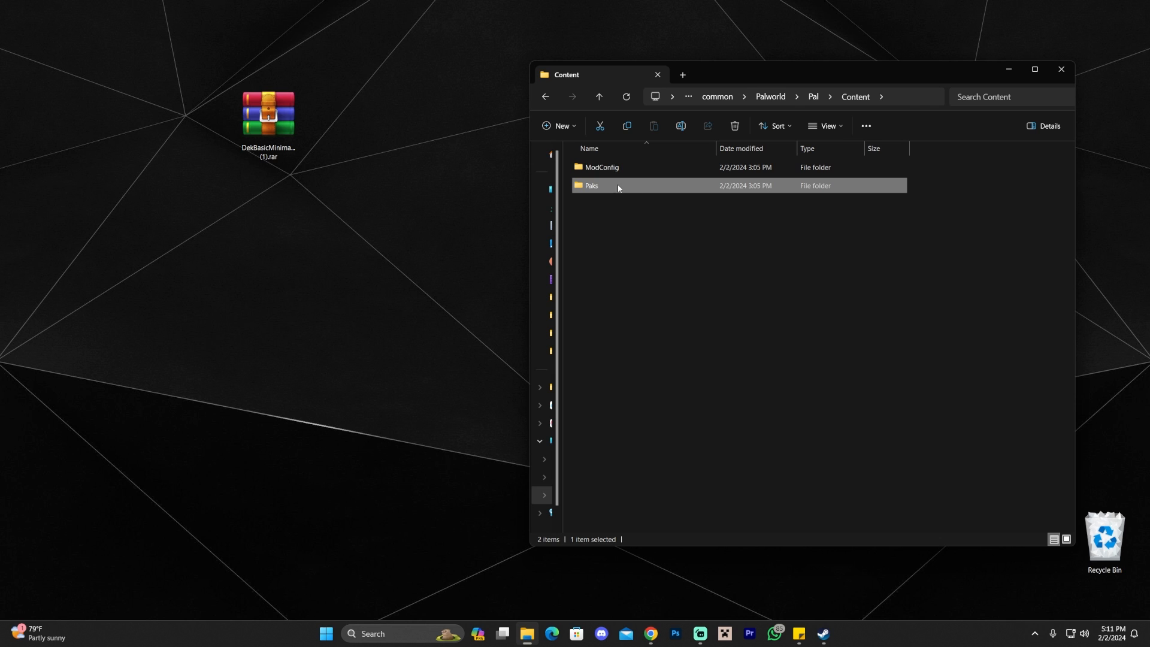
double_click(269, 115)
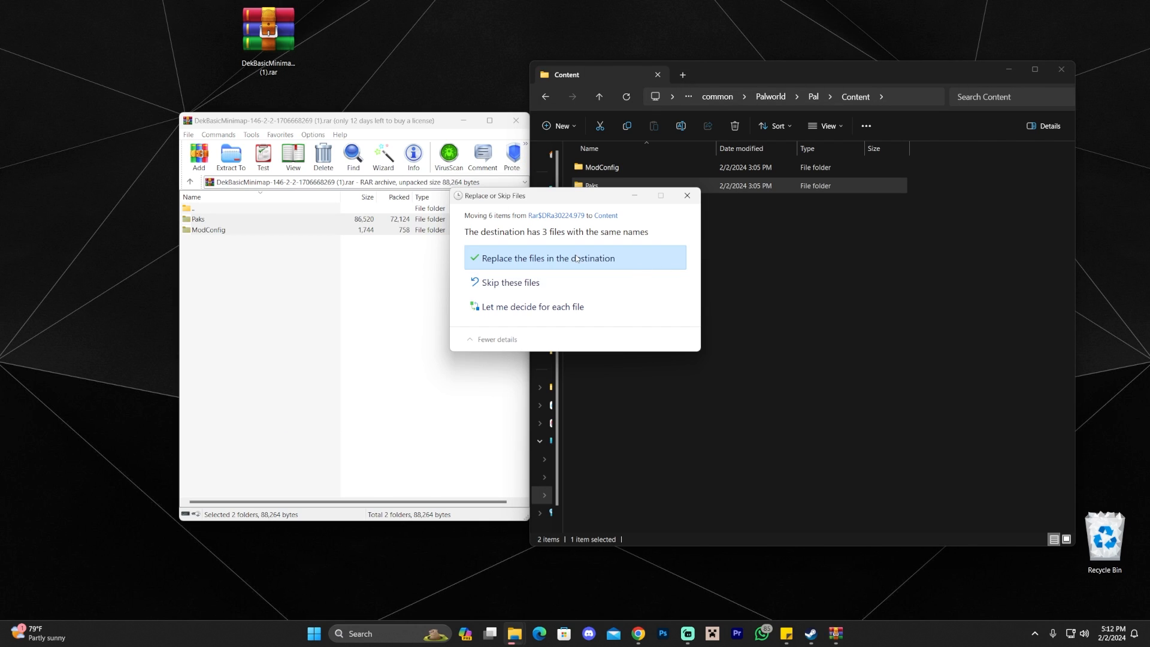
Let ModConfig and Paks replace the files in Content, then close WinRAR.
click(547, 258)
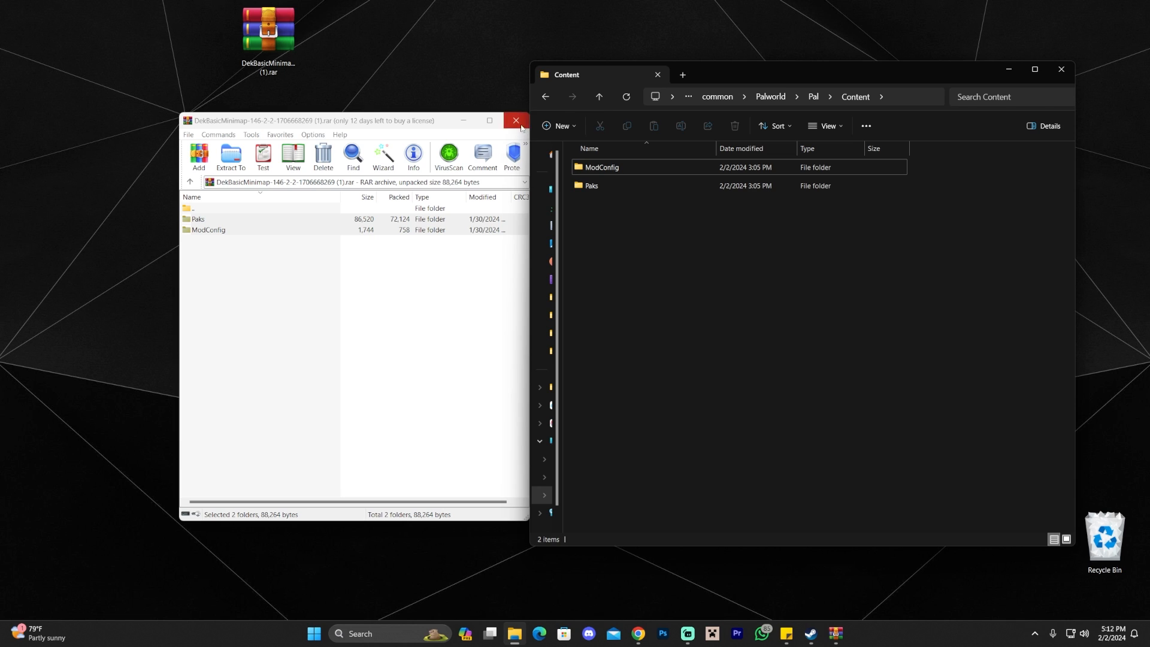
click(517, 120)
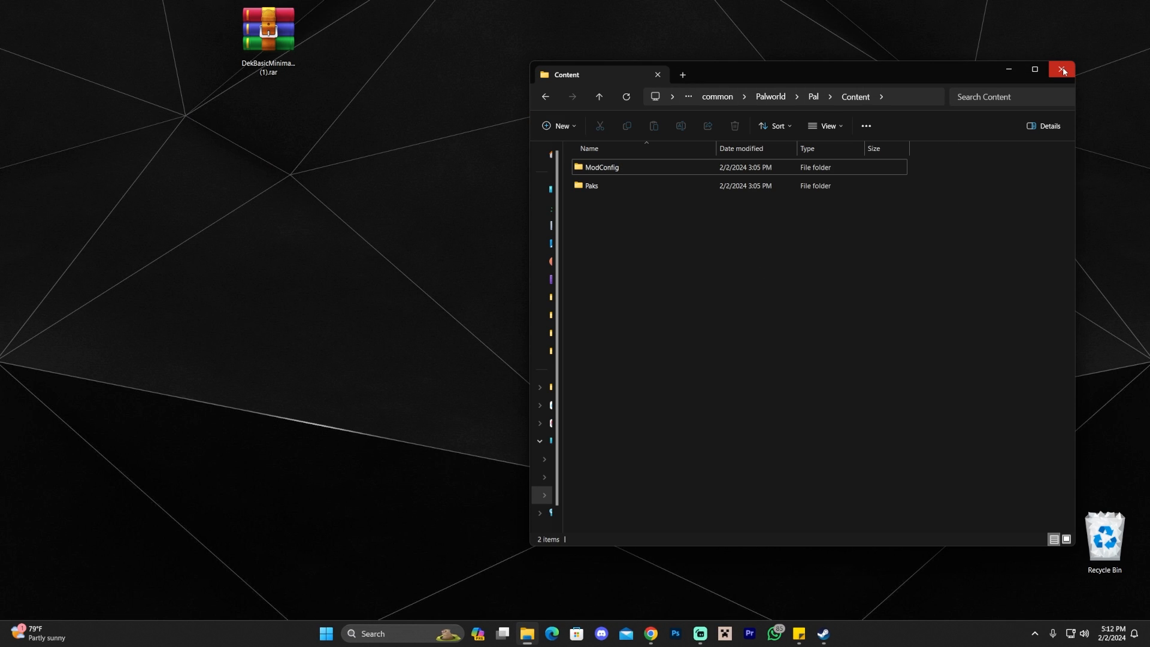
Close the Content folder window and scroll down the Apex Hosting Palworld Server Hosting page.
click(1063, 69)
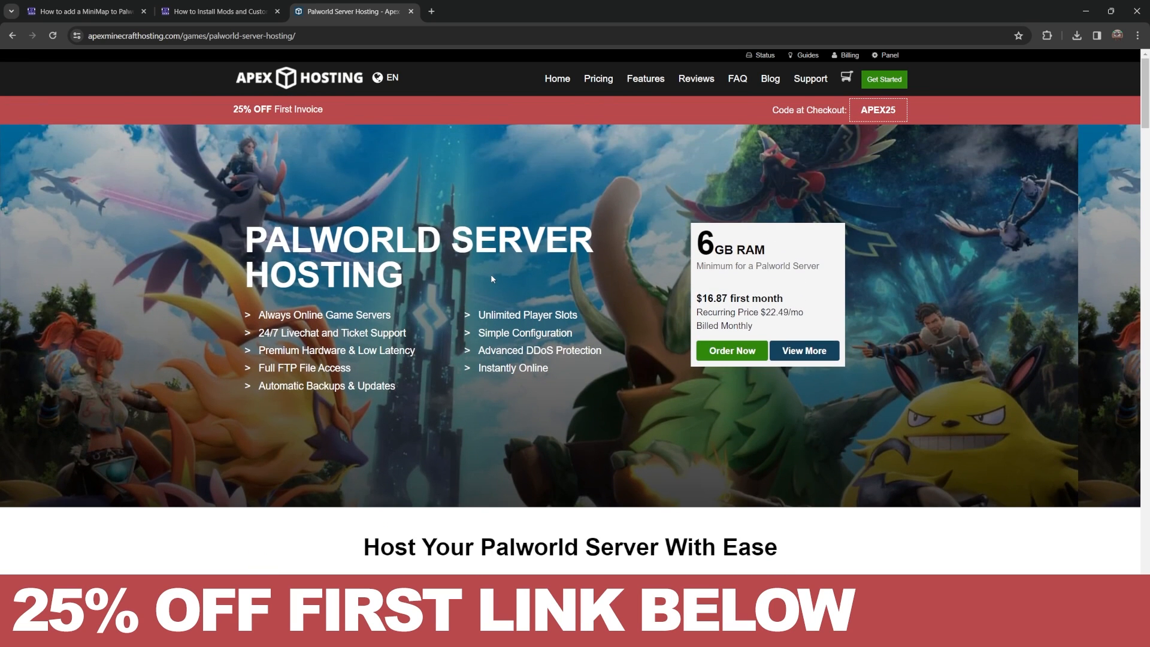
scroll(down, 3)
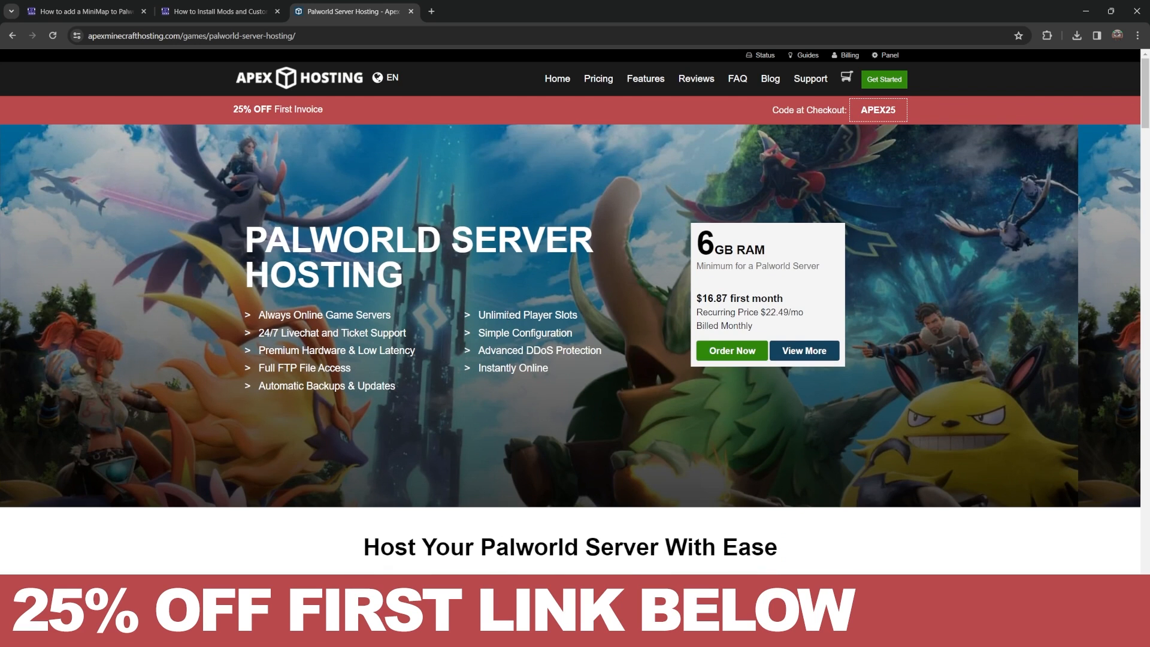
scroll(down, 3)
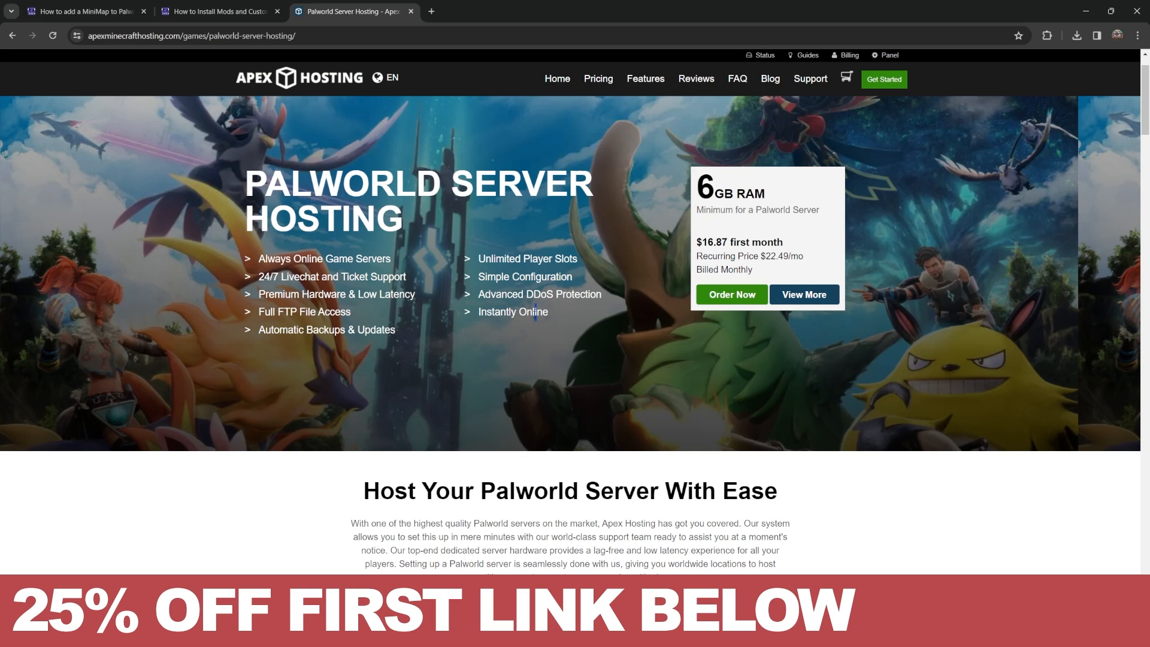
mouse_move(533, 314)
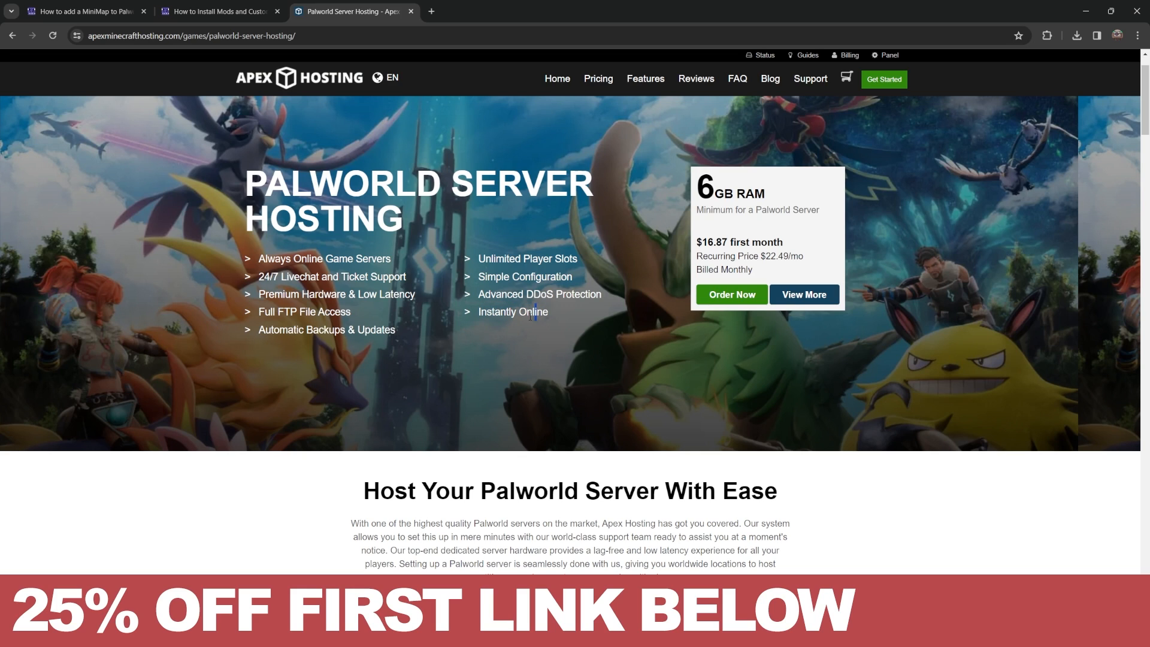
mouse_move(553, 320)
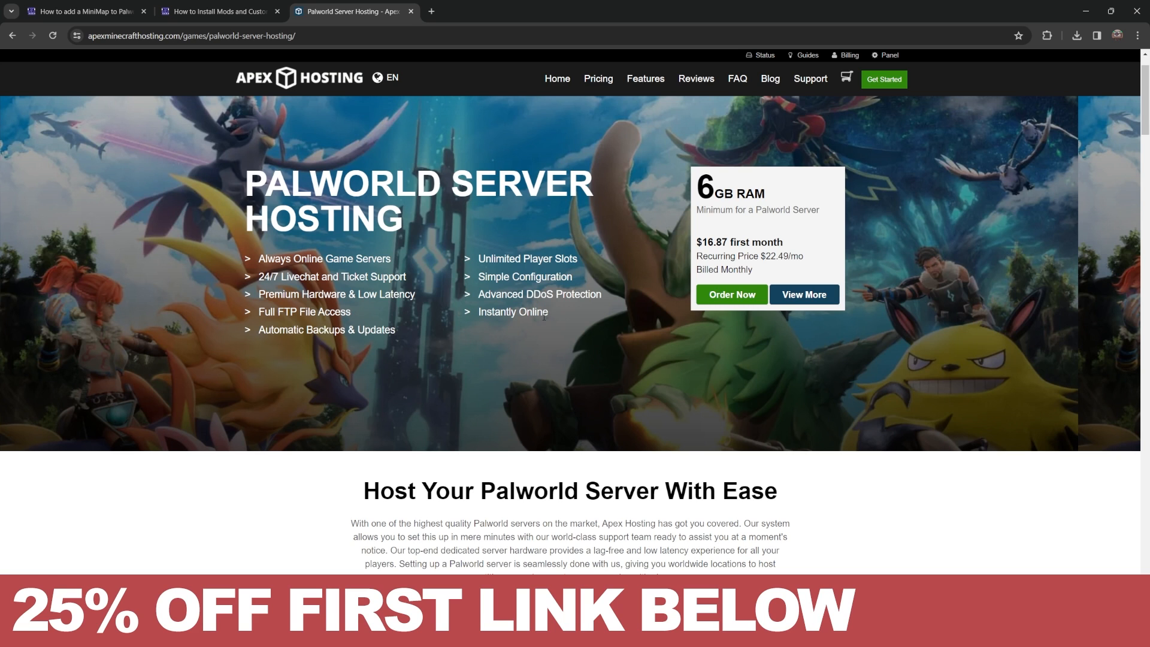
scroll(down, 3)
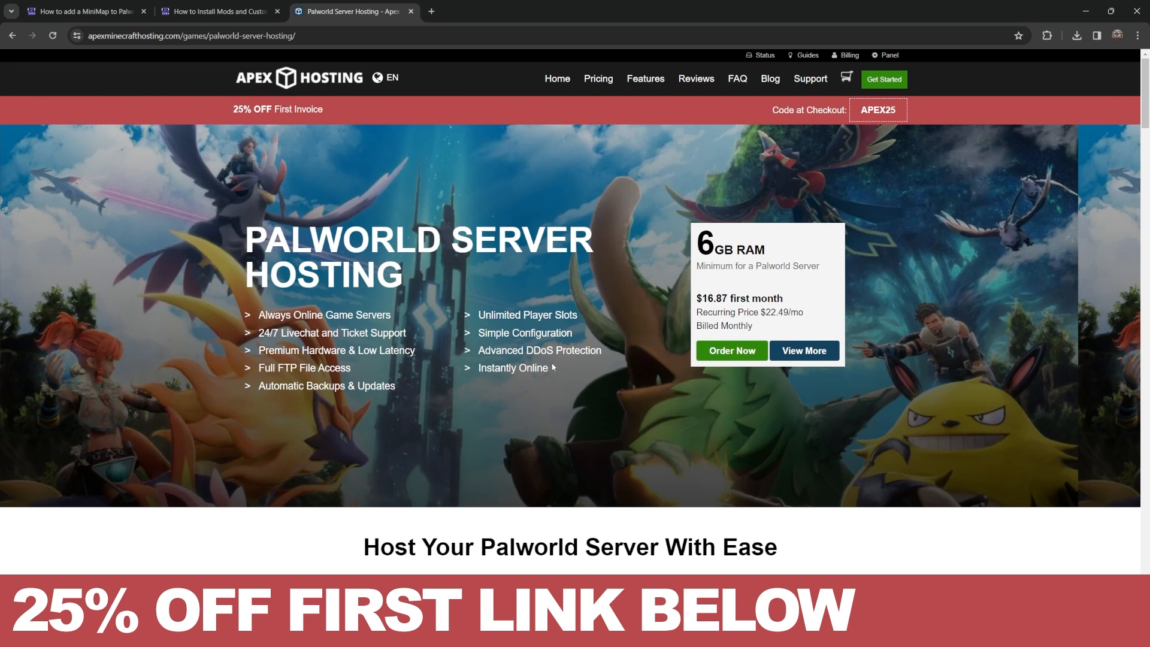
scroll(down, 3)
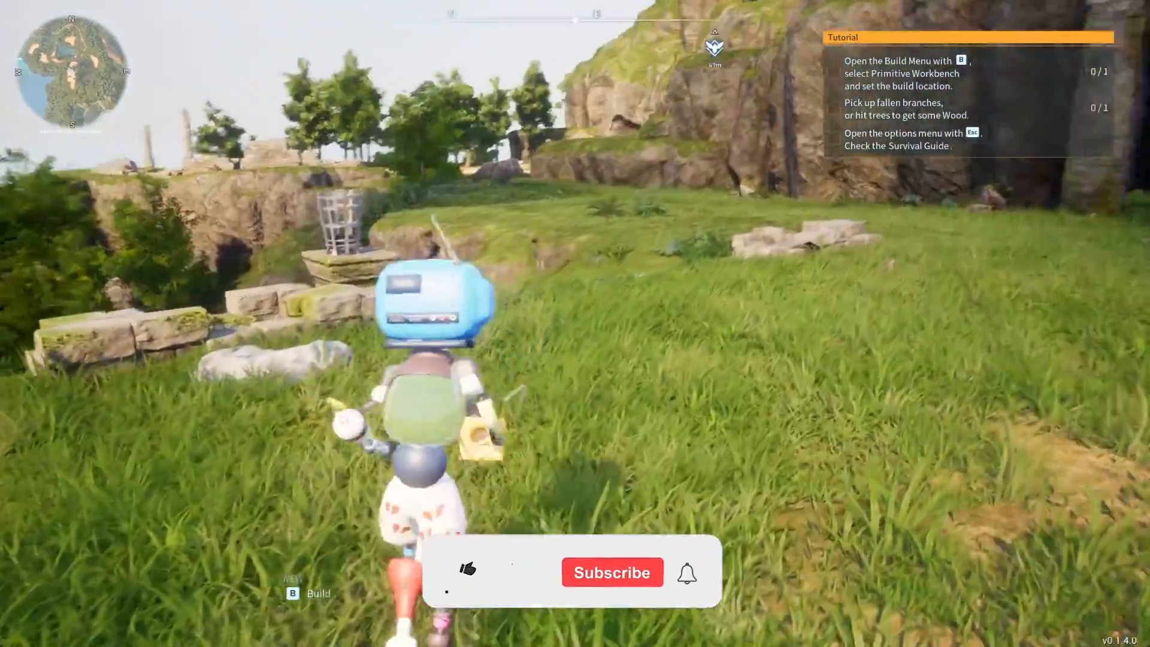
Launch Palworld to see the minimap, then return to the Basic MiniMap Nexus Mods page.
click(467, 572)
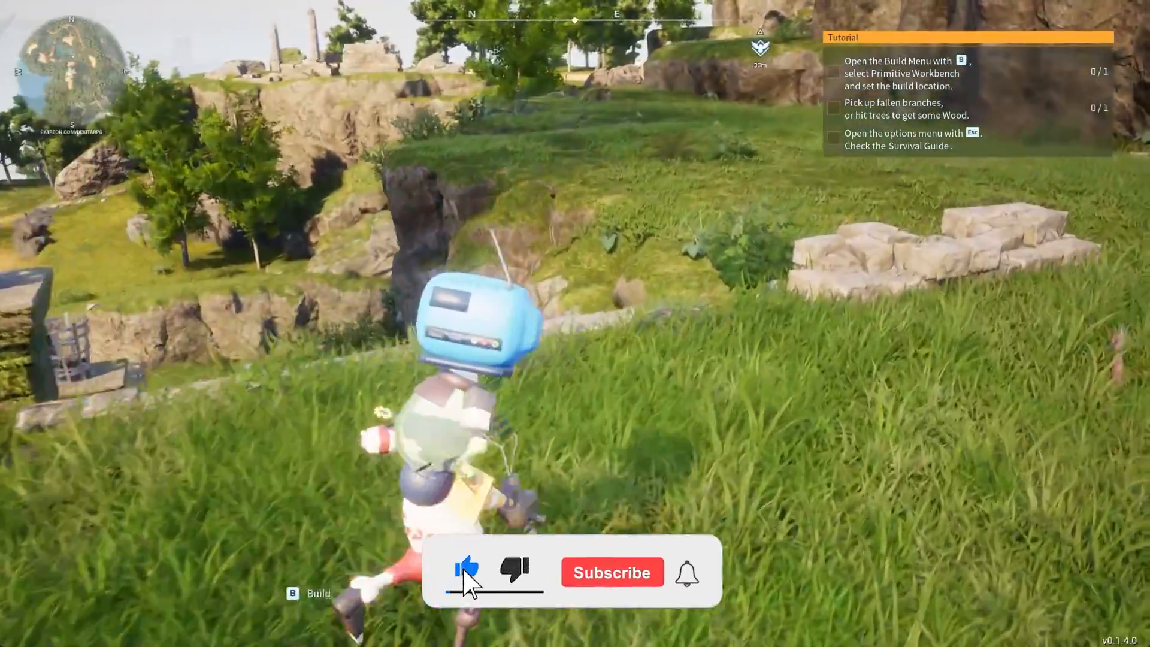
click(611, 572)
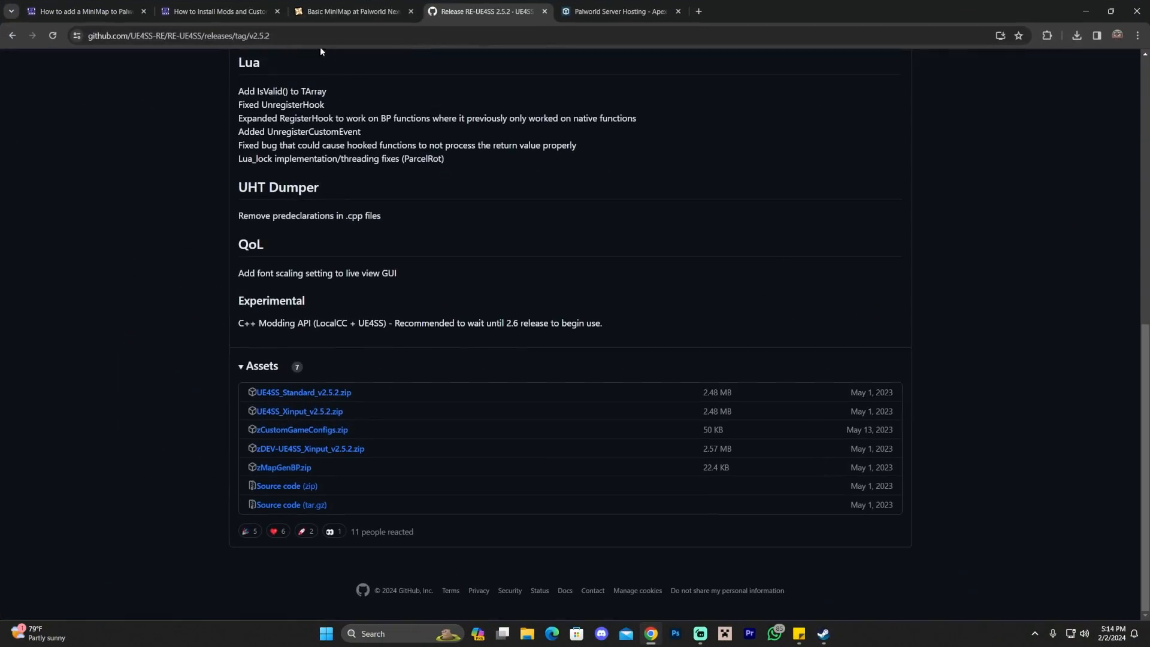
click(352, 10)
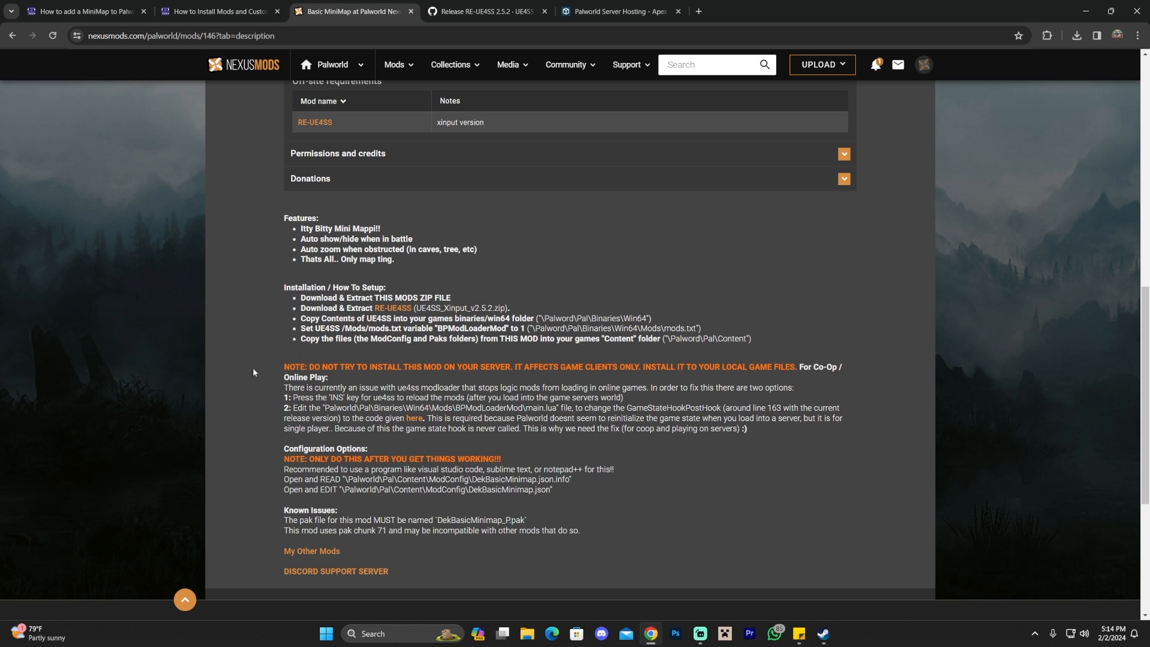